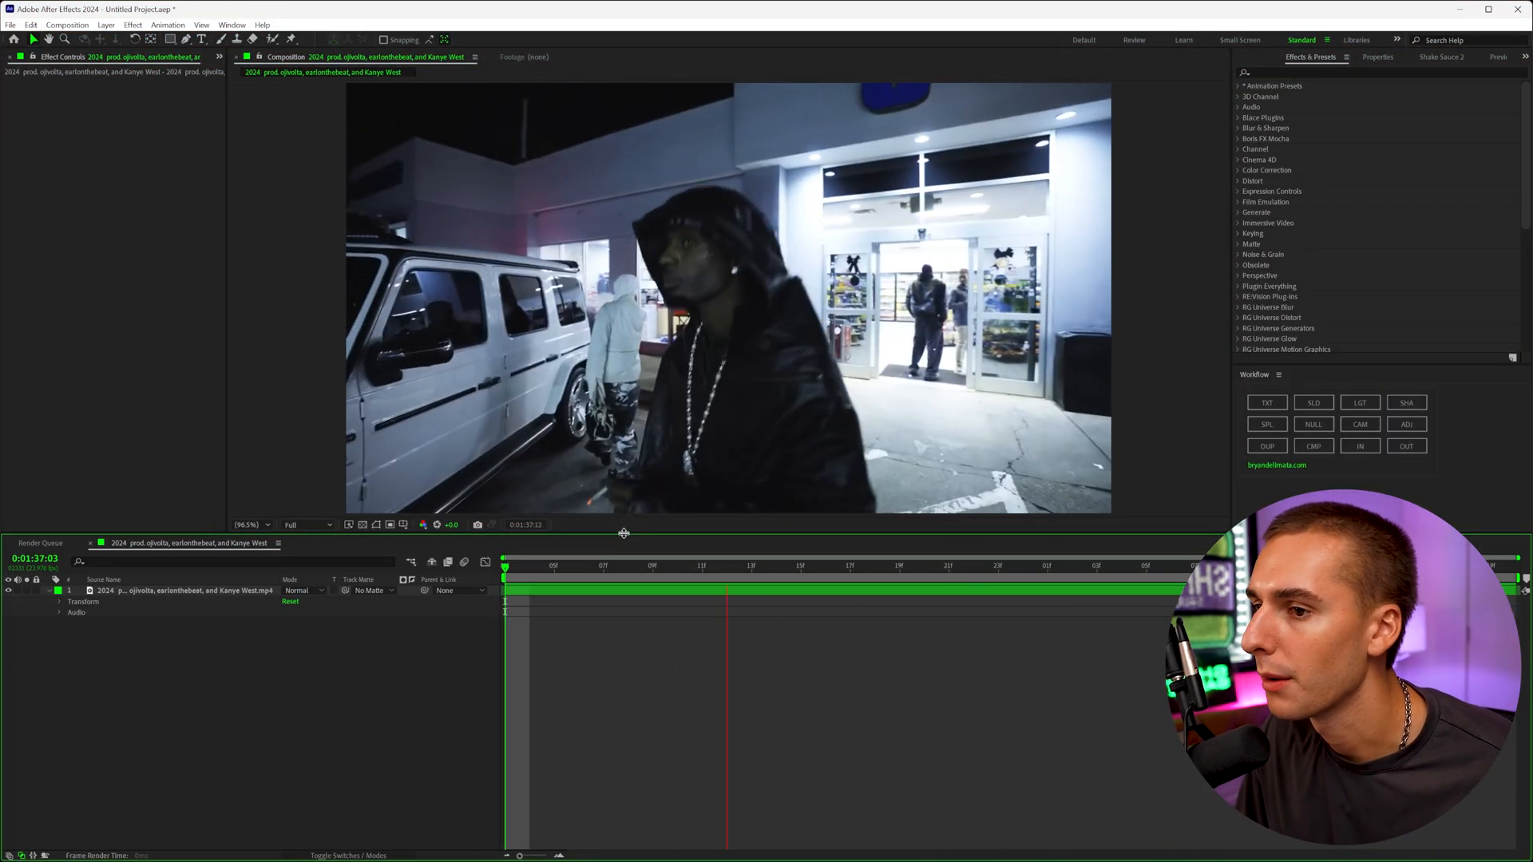
# Jump to a frame and bring the clip into the Layer panel for rotoscoping.
pyautogui.click(578, 565)
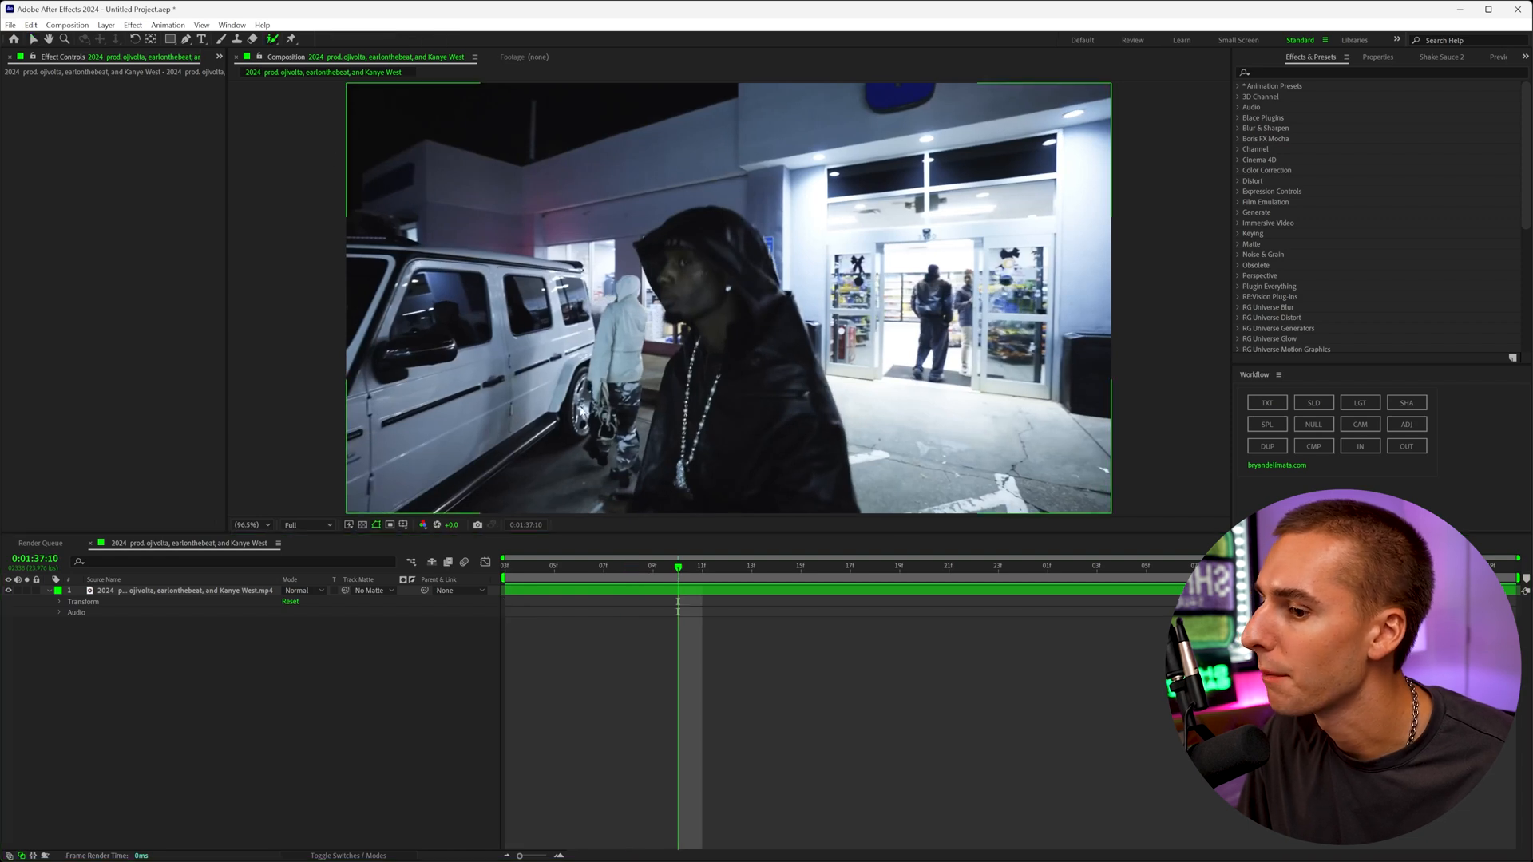
pyautogui.doubleClick(176, 590)
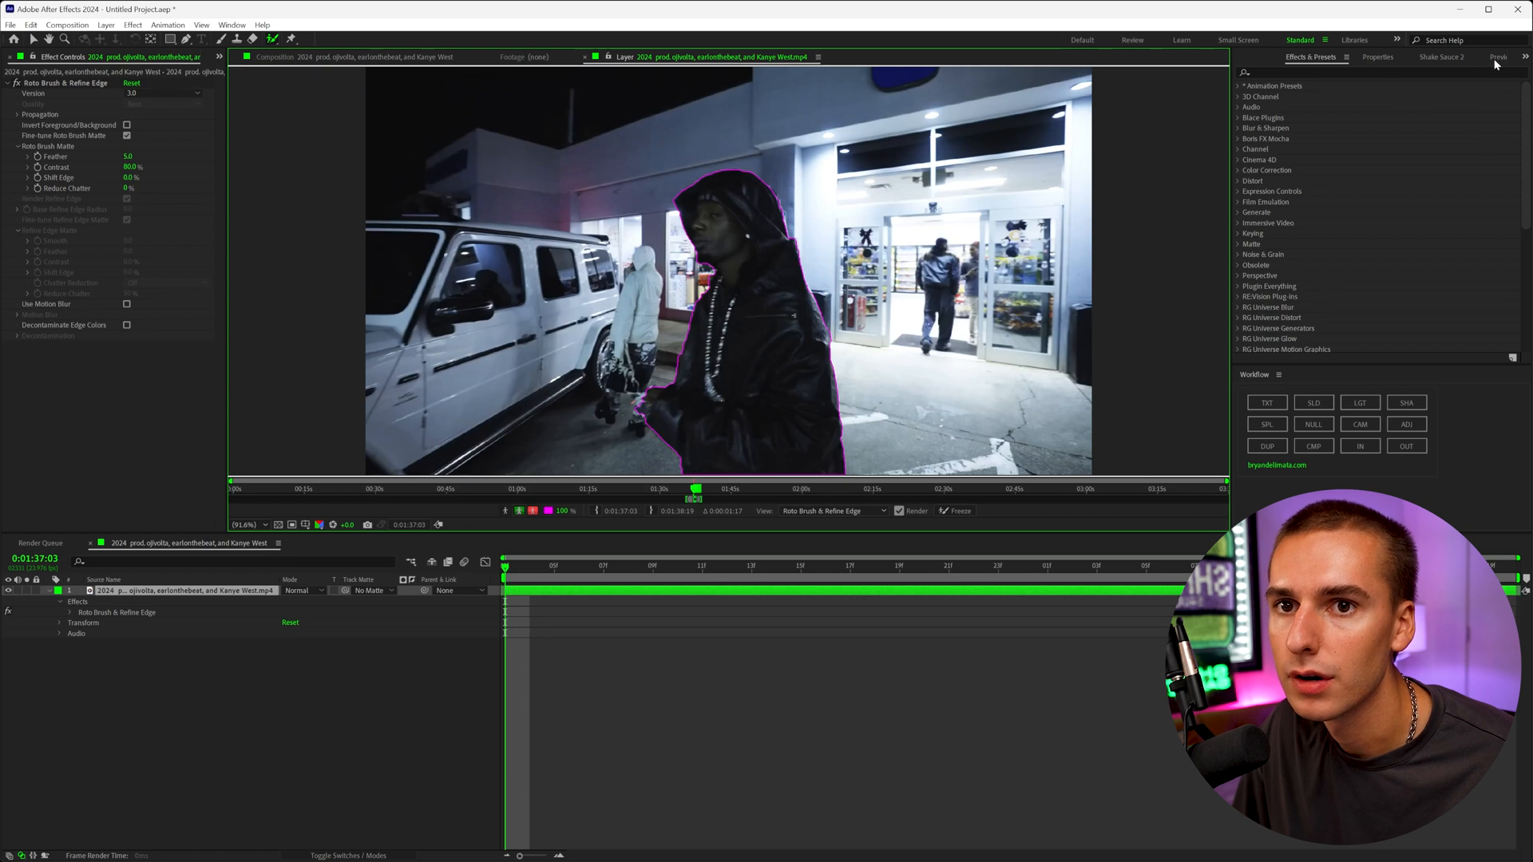
# Play through the work area to propagate the roto matte, then check it on later frames.
pyautogui.click(1499, 58)
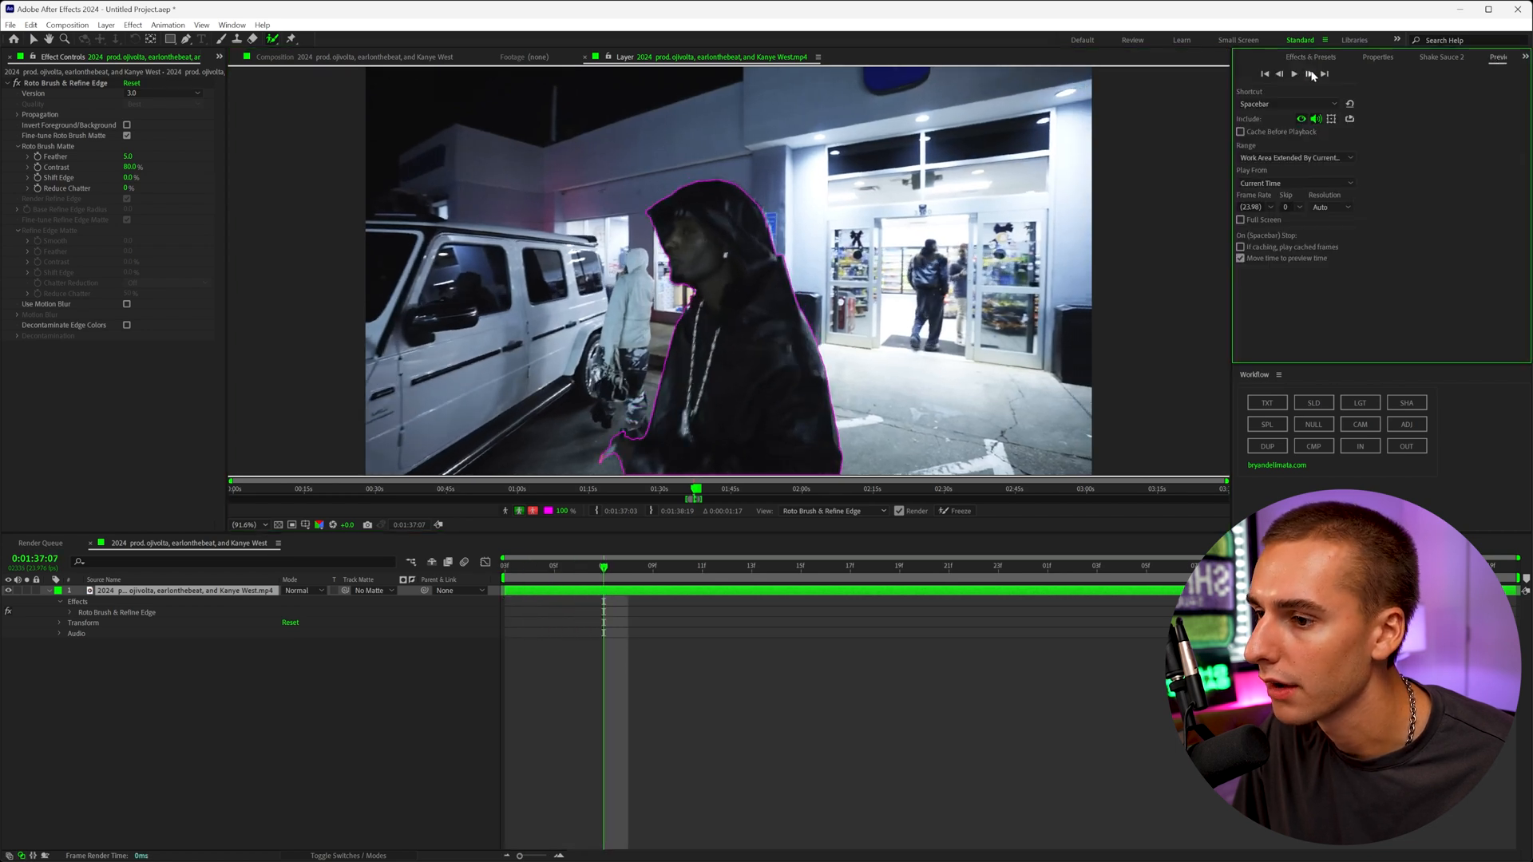
pyautogui.click(1279, 73)
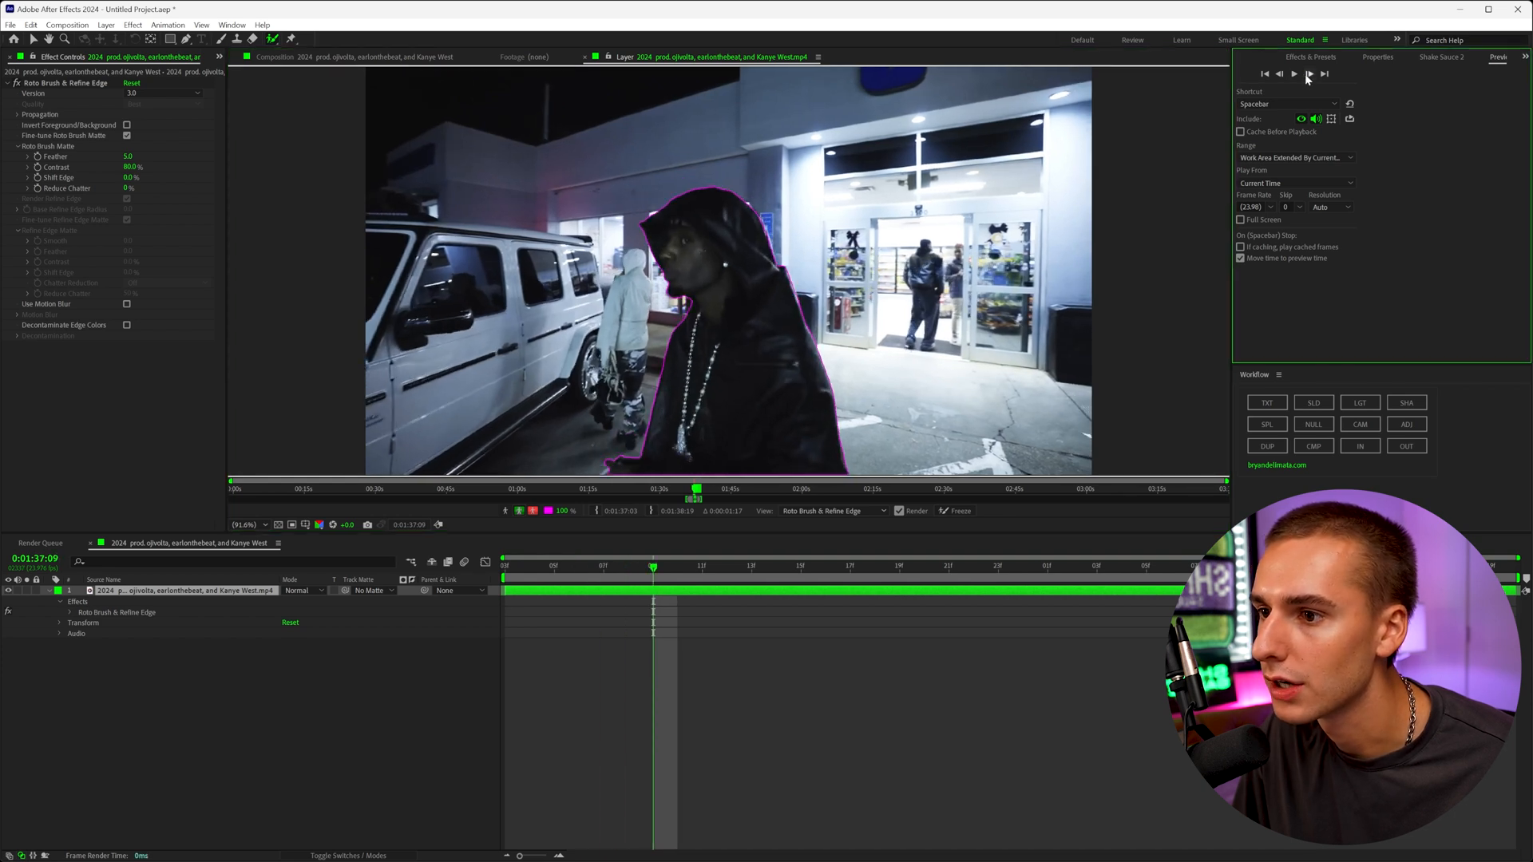
pyautogui.click(1294, 74)
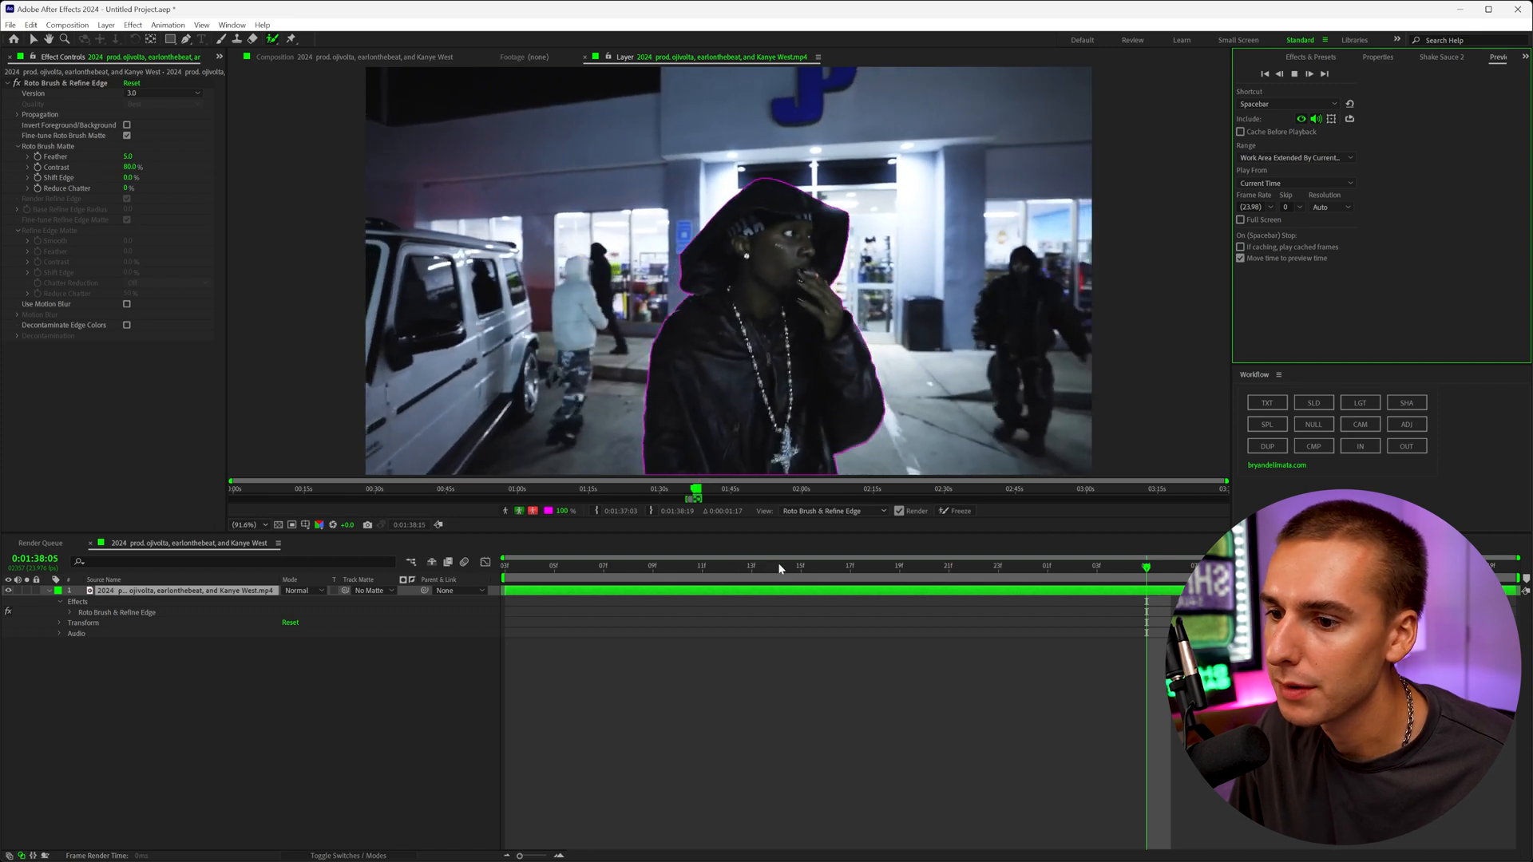
pyautogui.click(1069, 565)
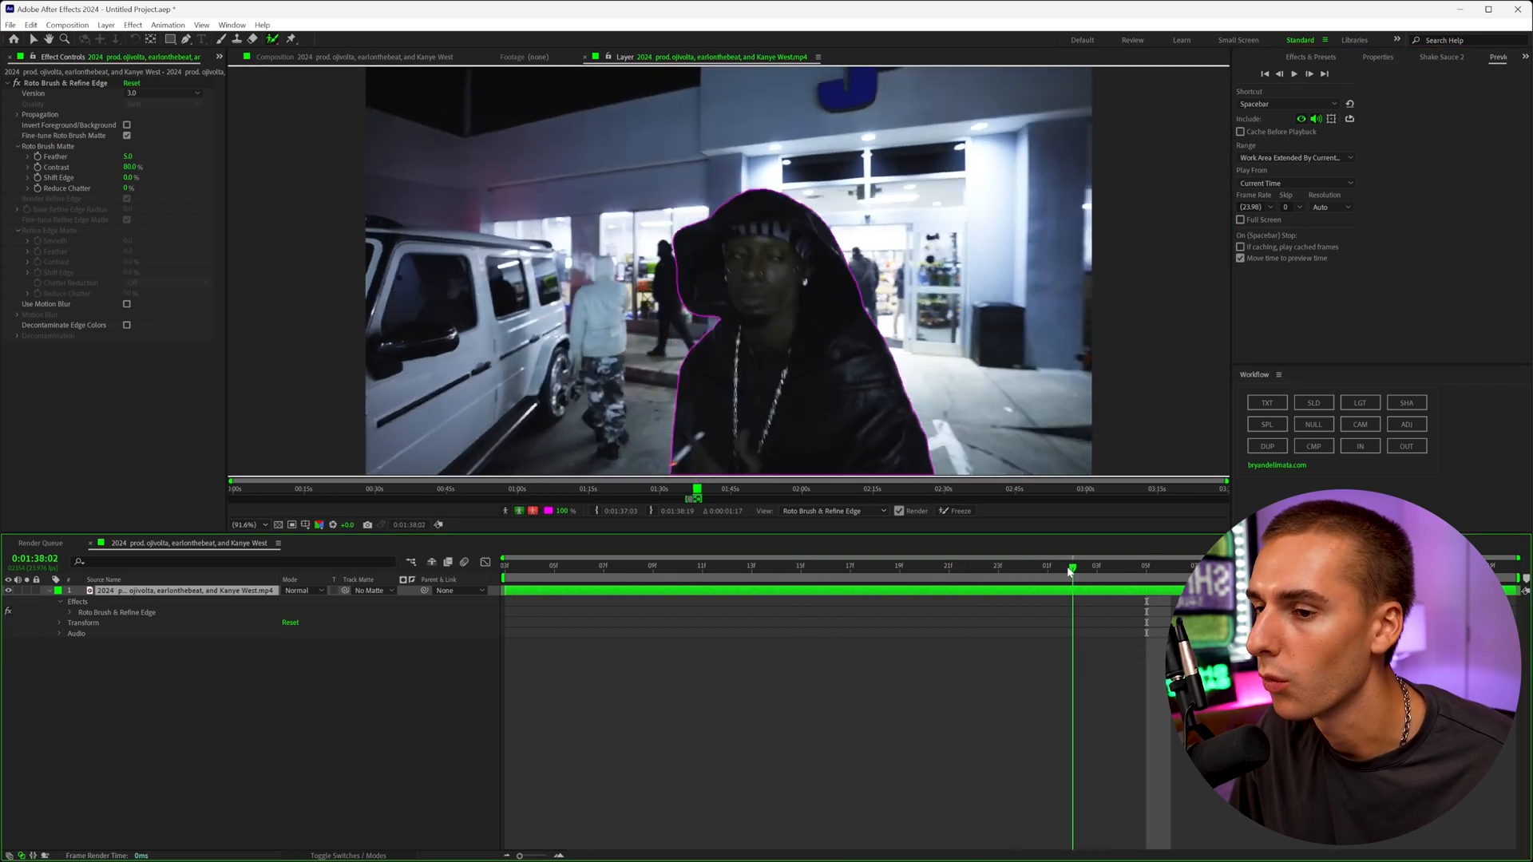
pyautogui.click(960, 511)
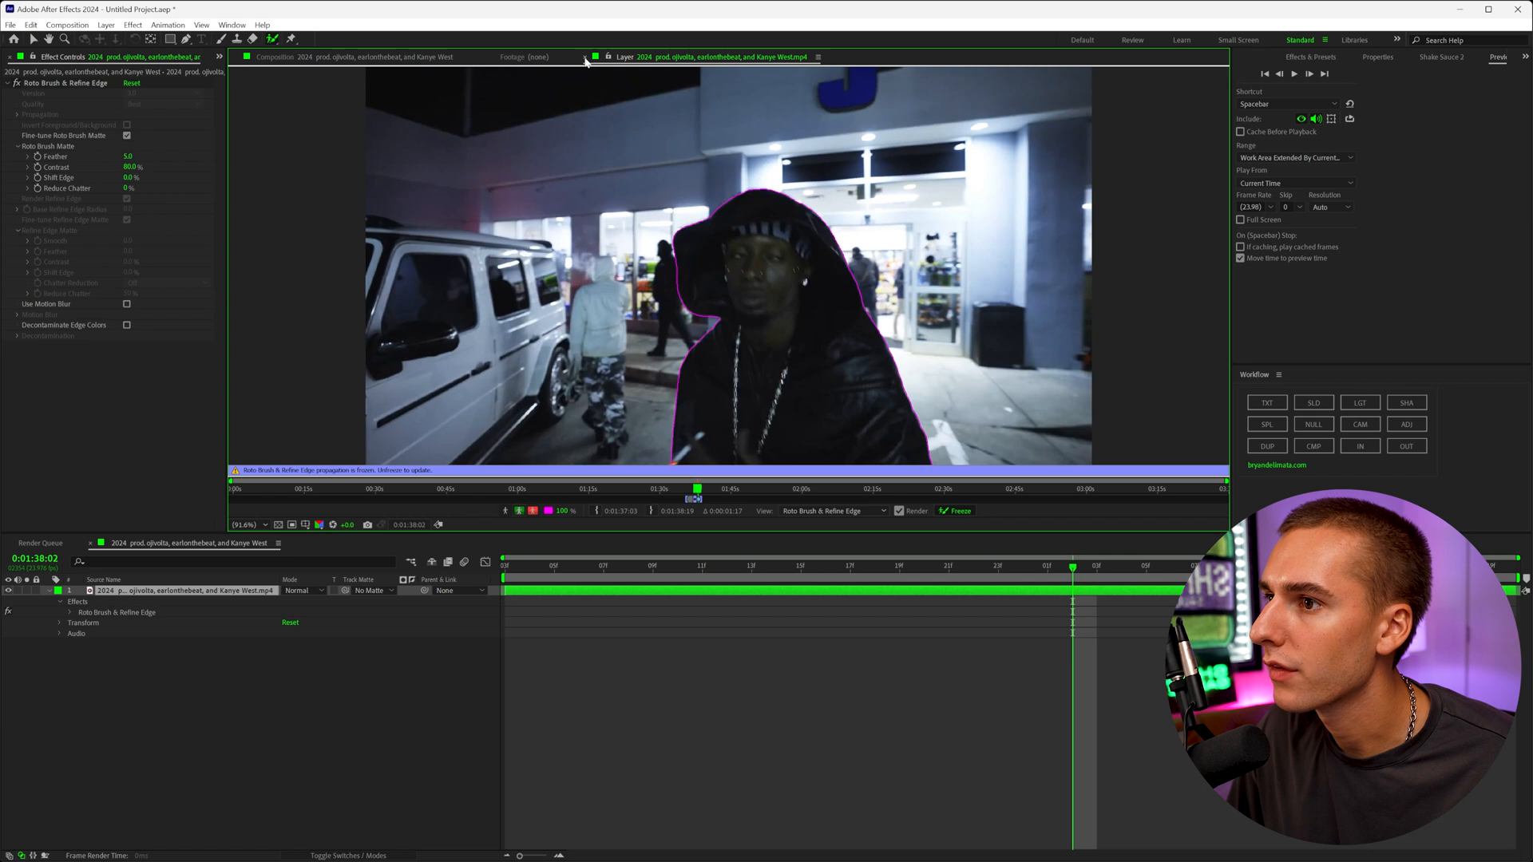
# Back in the composition, duplicate the clip layer and reveal the full background copy under the cutout.
pyautogui.click(367, 57)
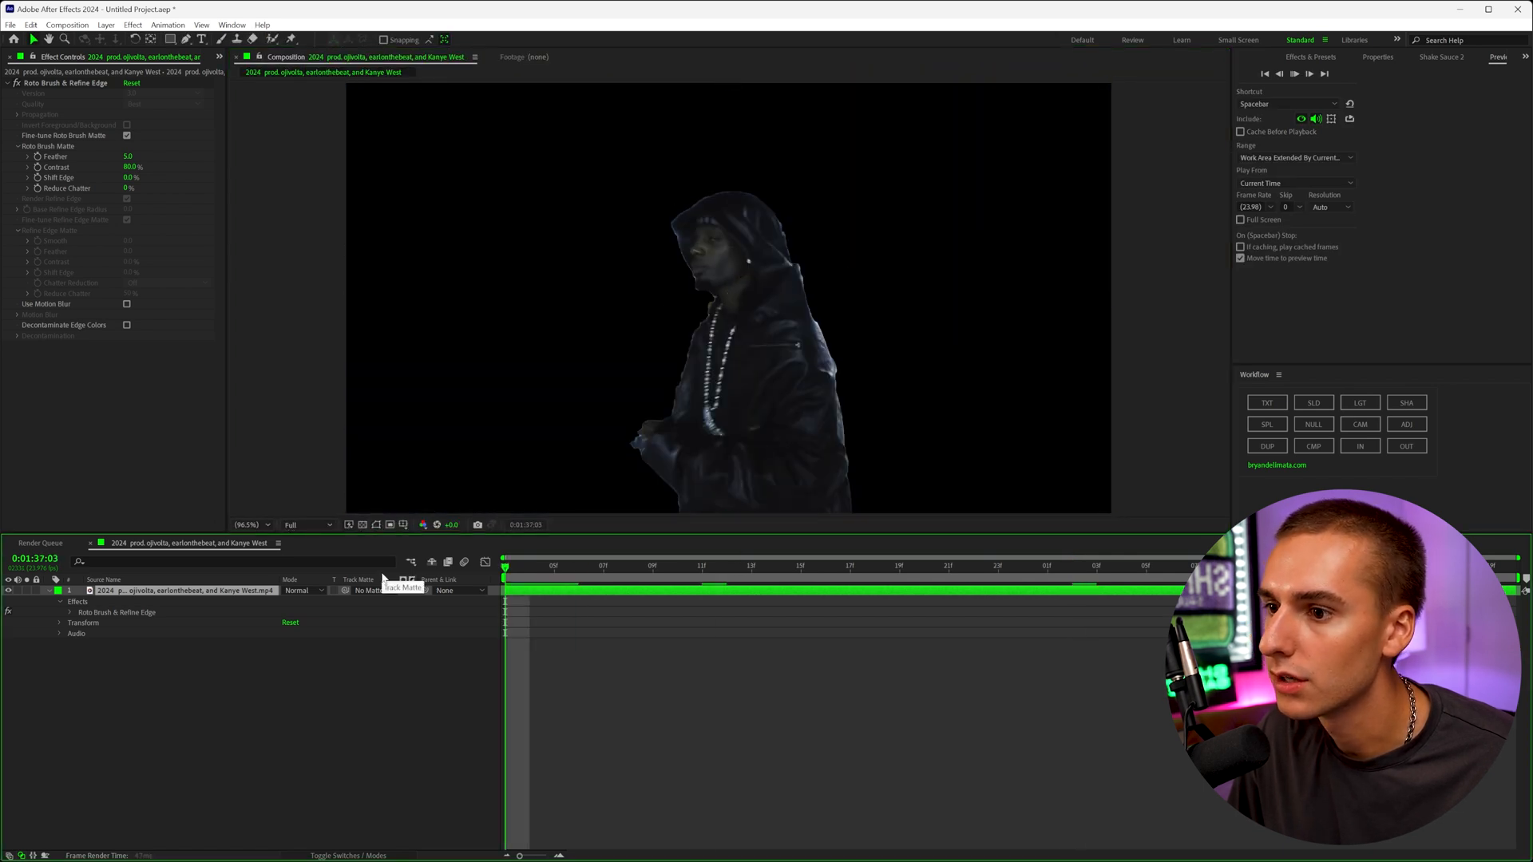
pyautogui.click(362, 525)
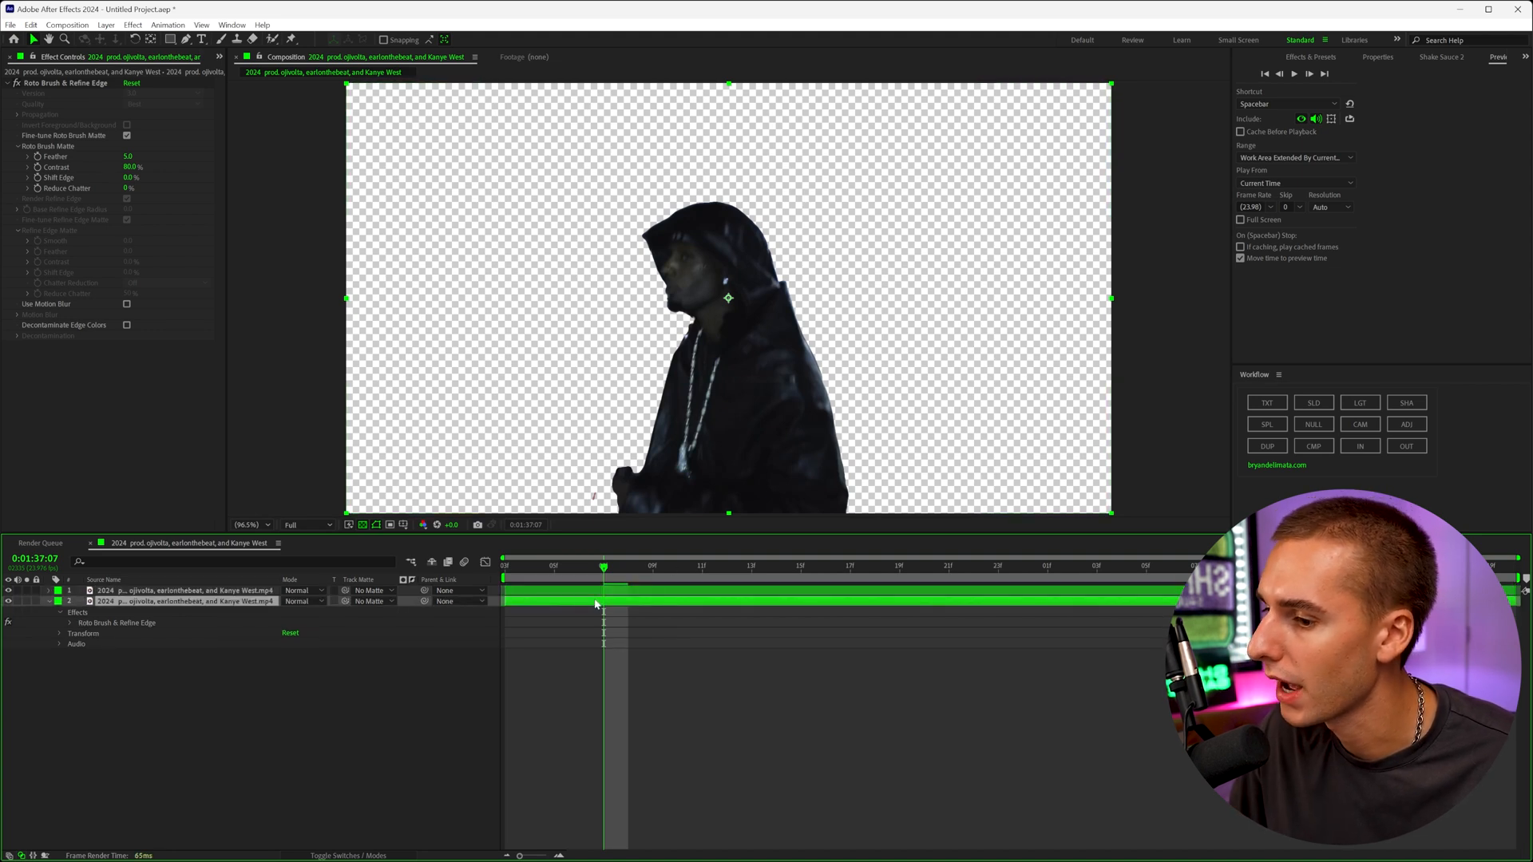
pyautogui.moveTo(572, 594)
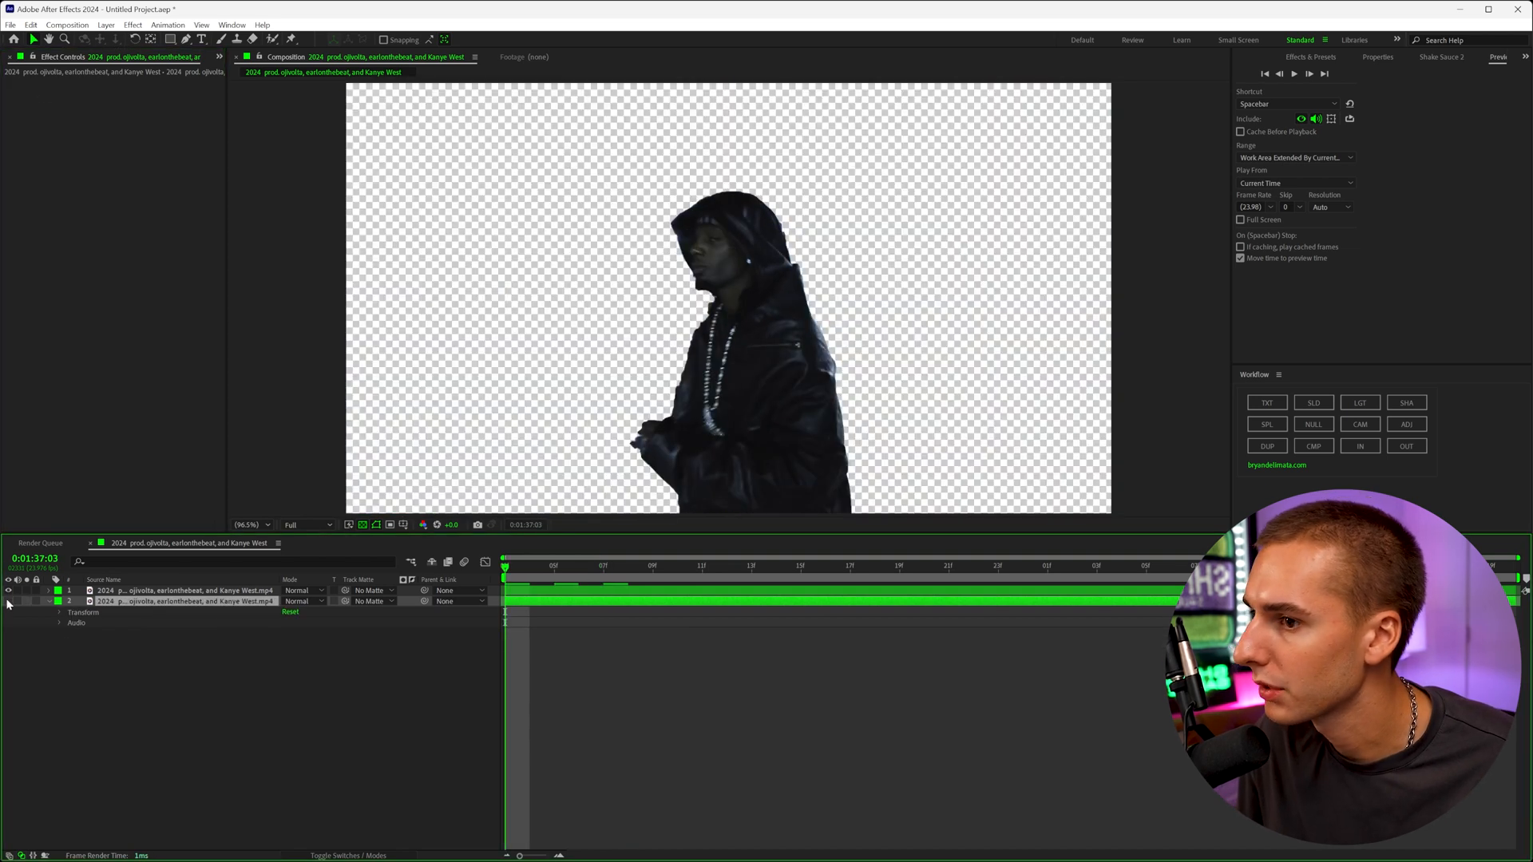
pyautogui.click(10, 591)
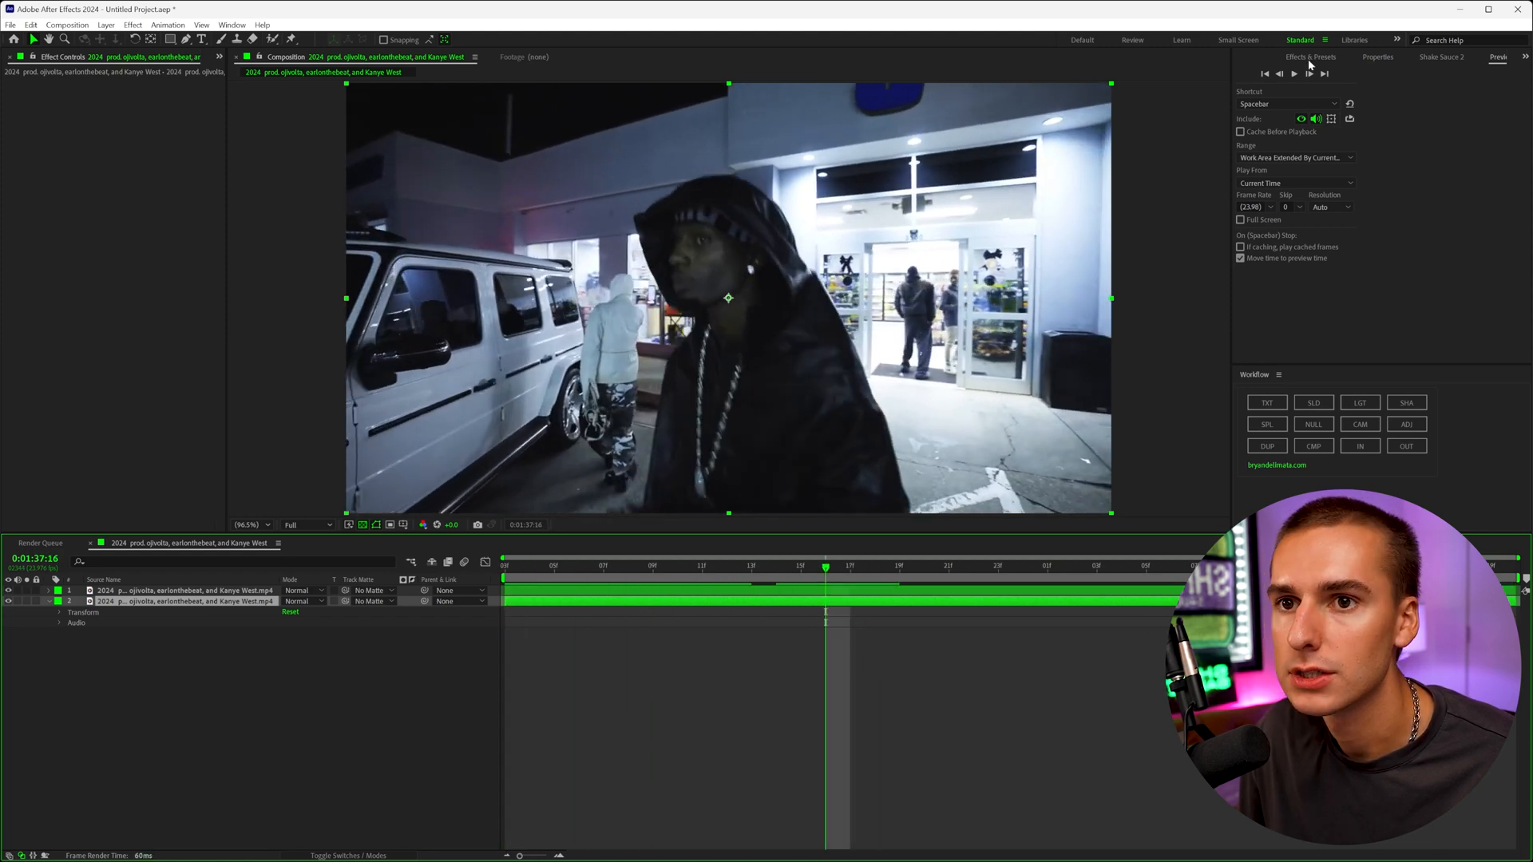
# Browse Effects & Presets down to Sapphire Distort and select S_DistortBlur.
pyautogui.click(1311, 57)
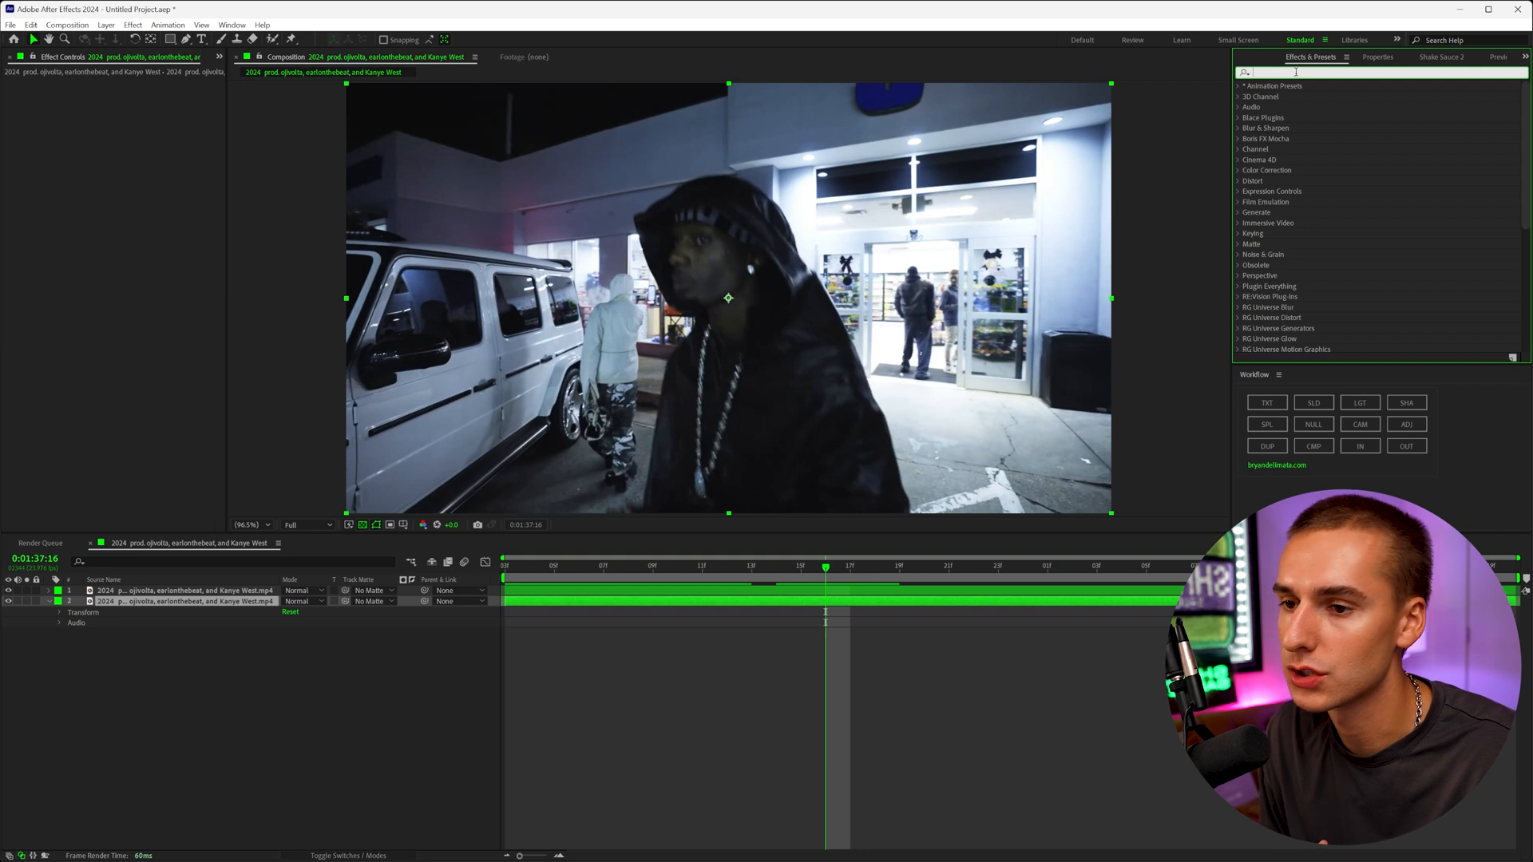
pyautogui.scroll(-3)
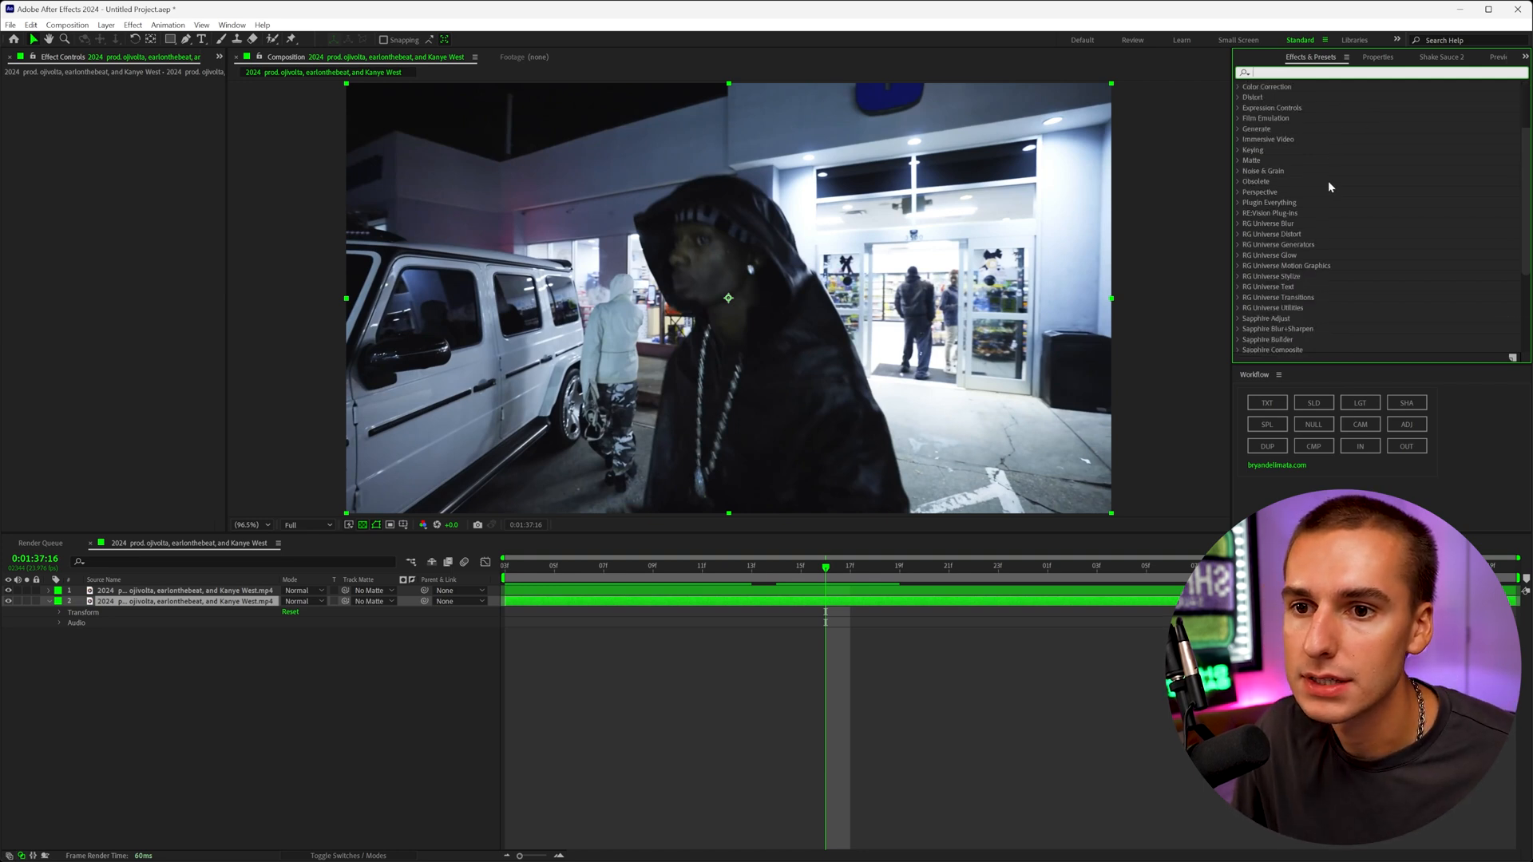
pyautogui.scroll(-3)
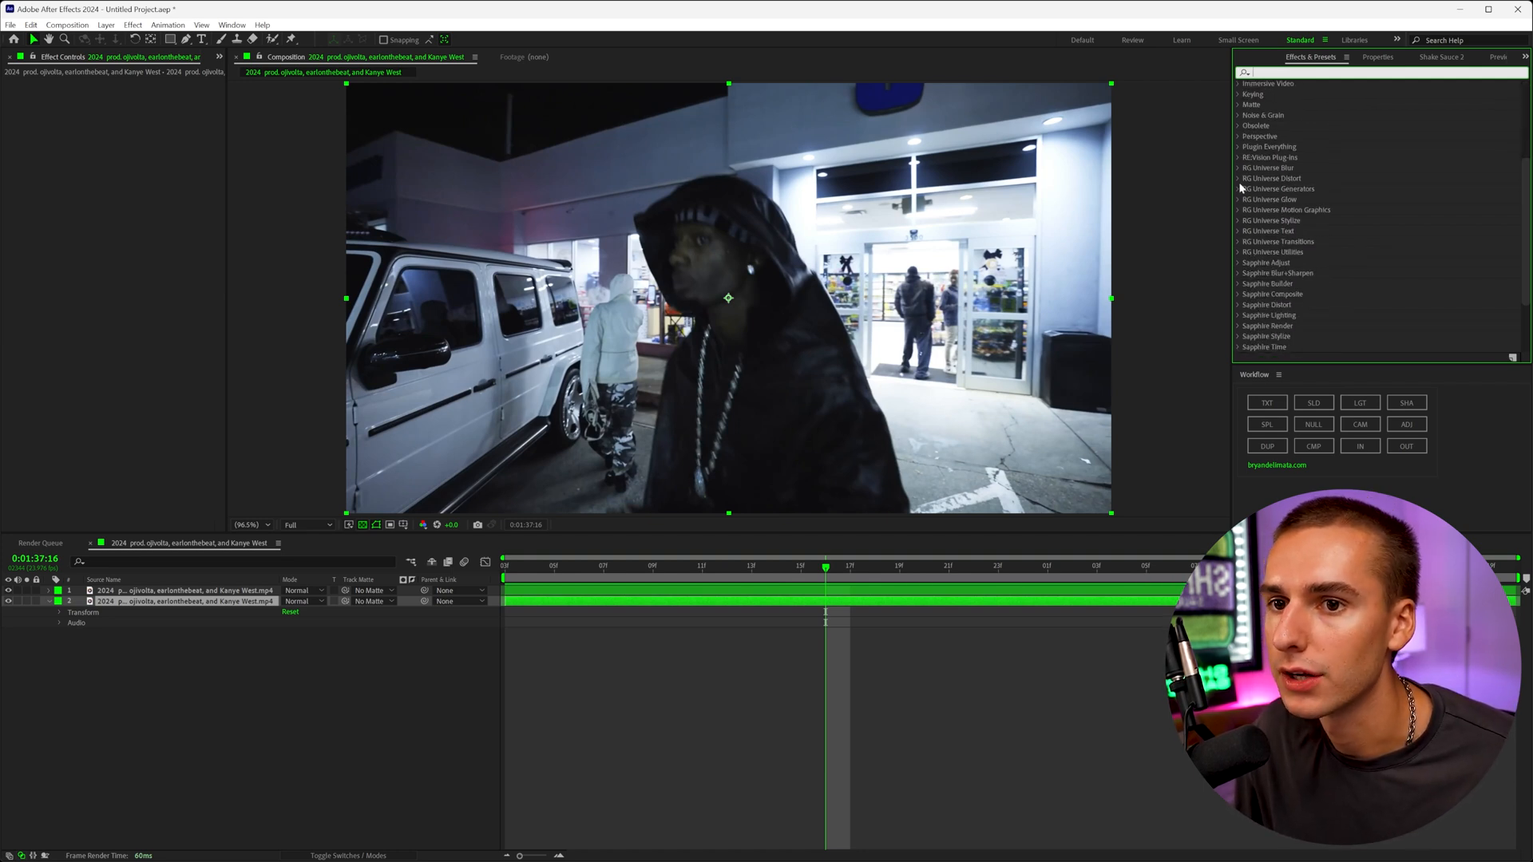
pyautogui.scroll(-3)
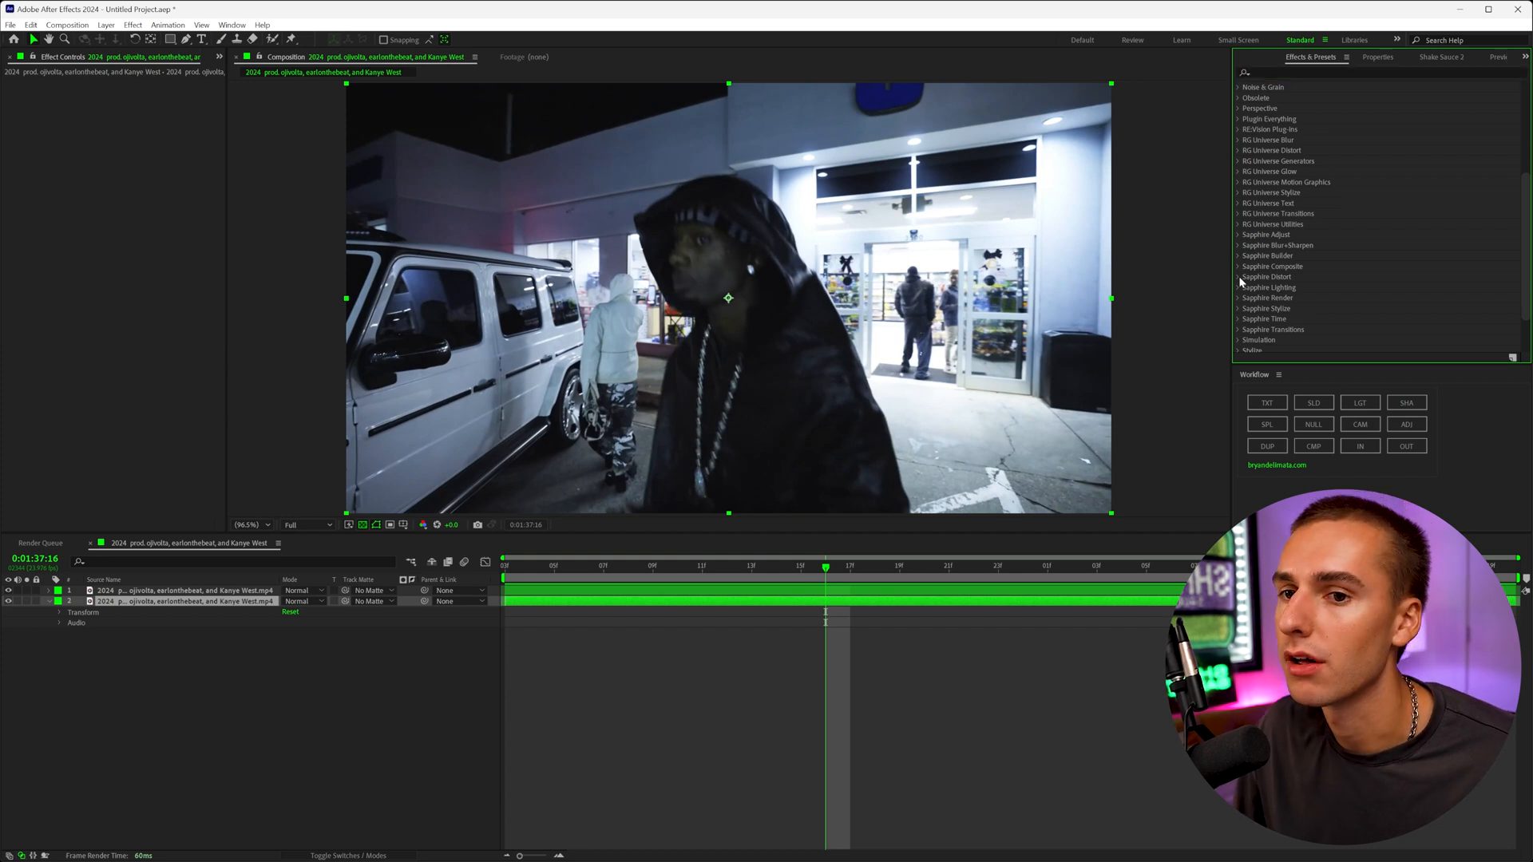
pyautogui.click(1239, 277)
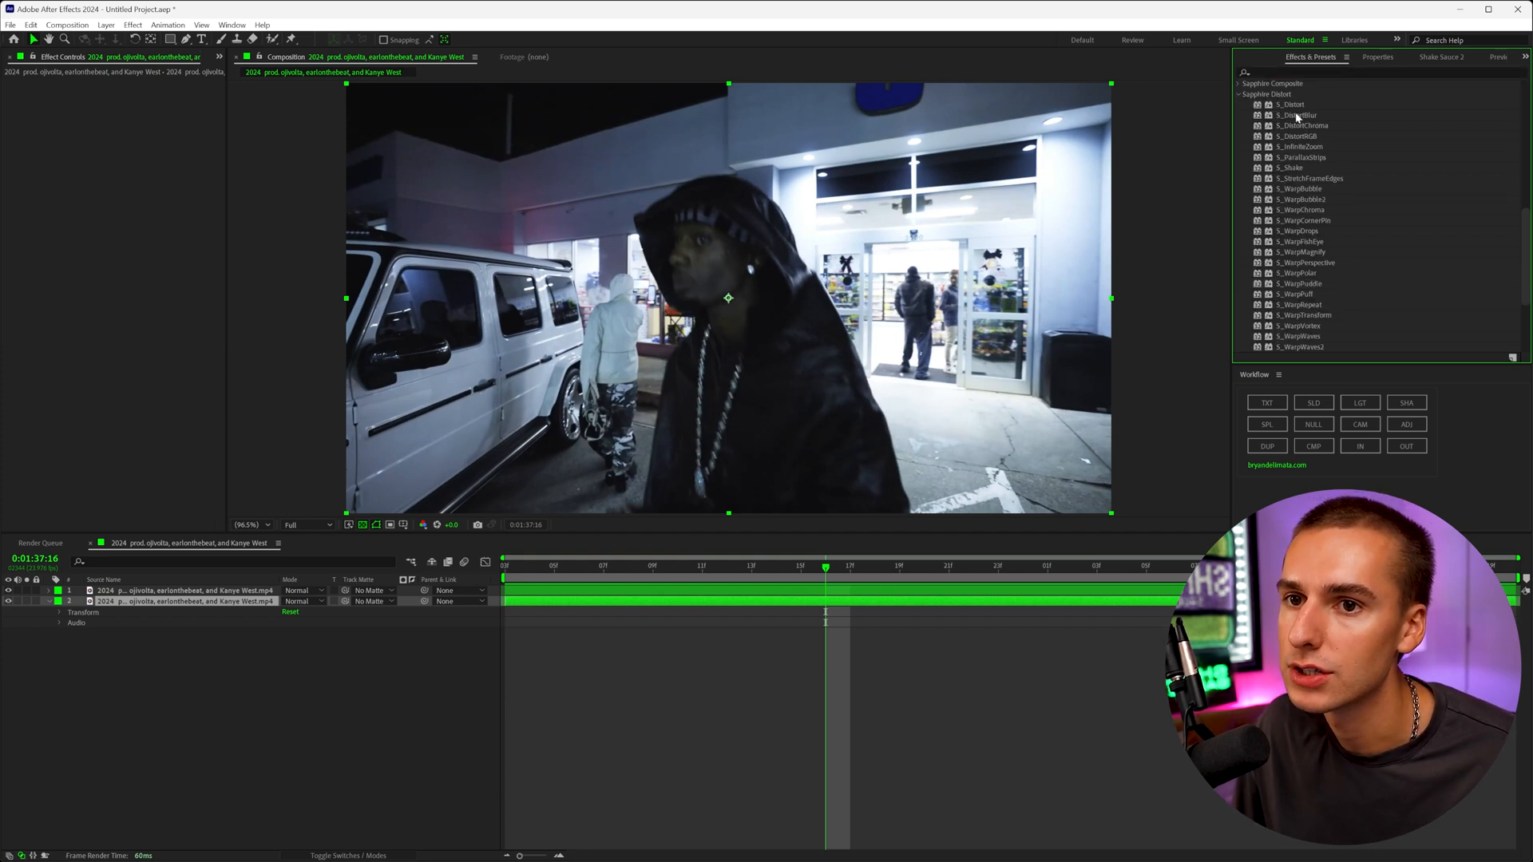
pyautogui.click(1295, 115)
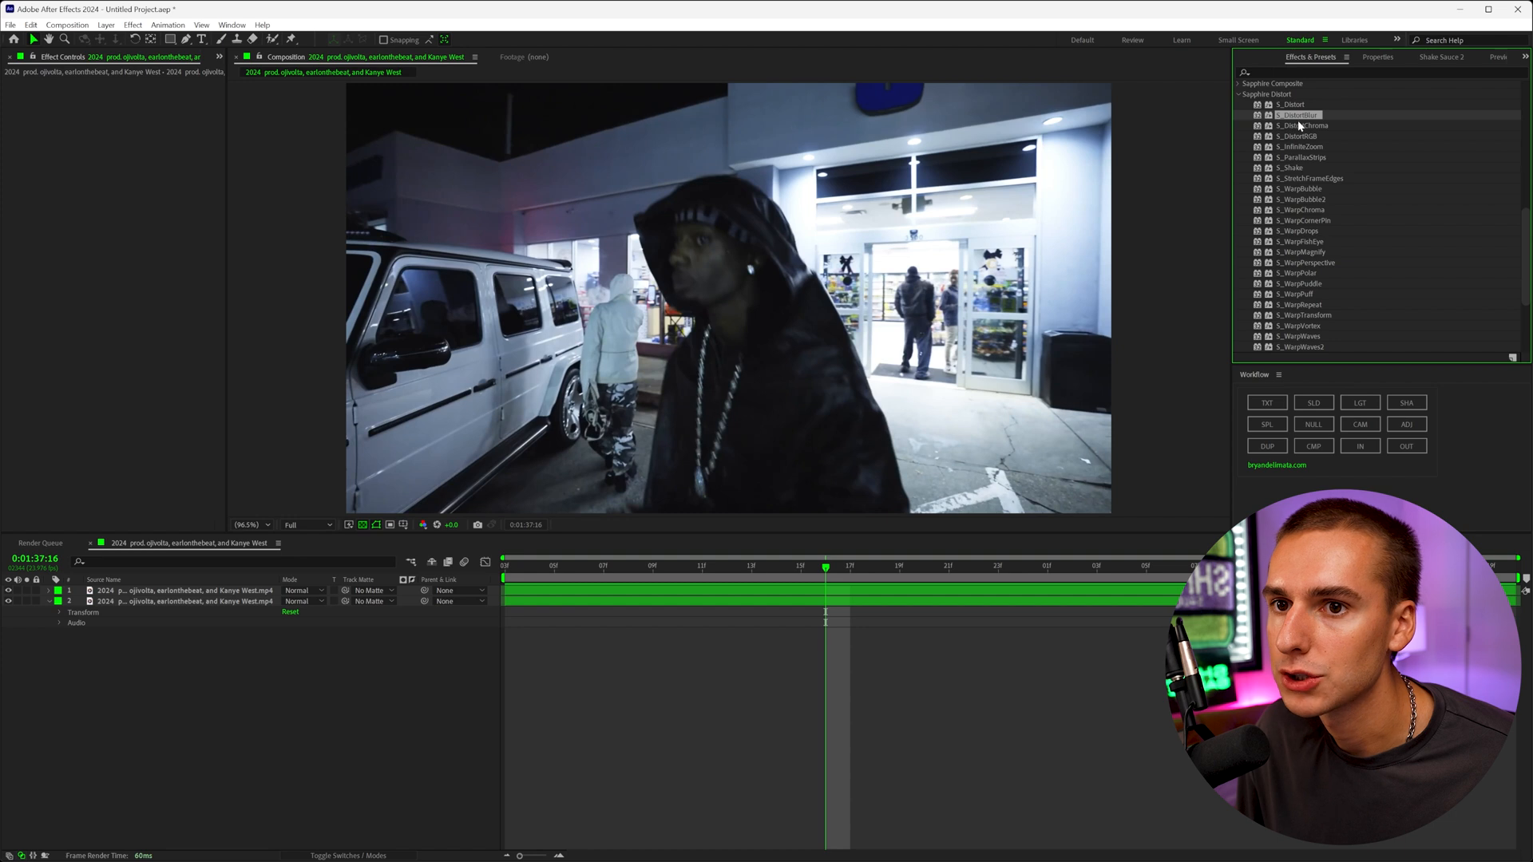
pyautogui.doubleClick(1303, 124)
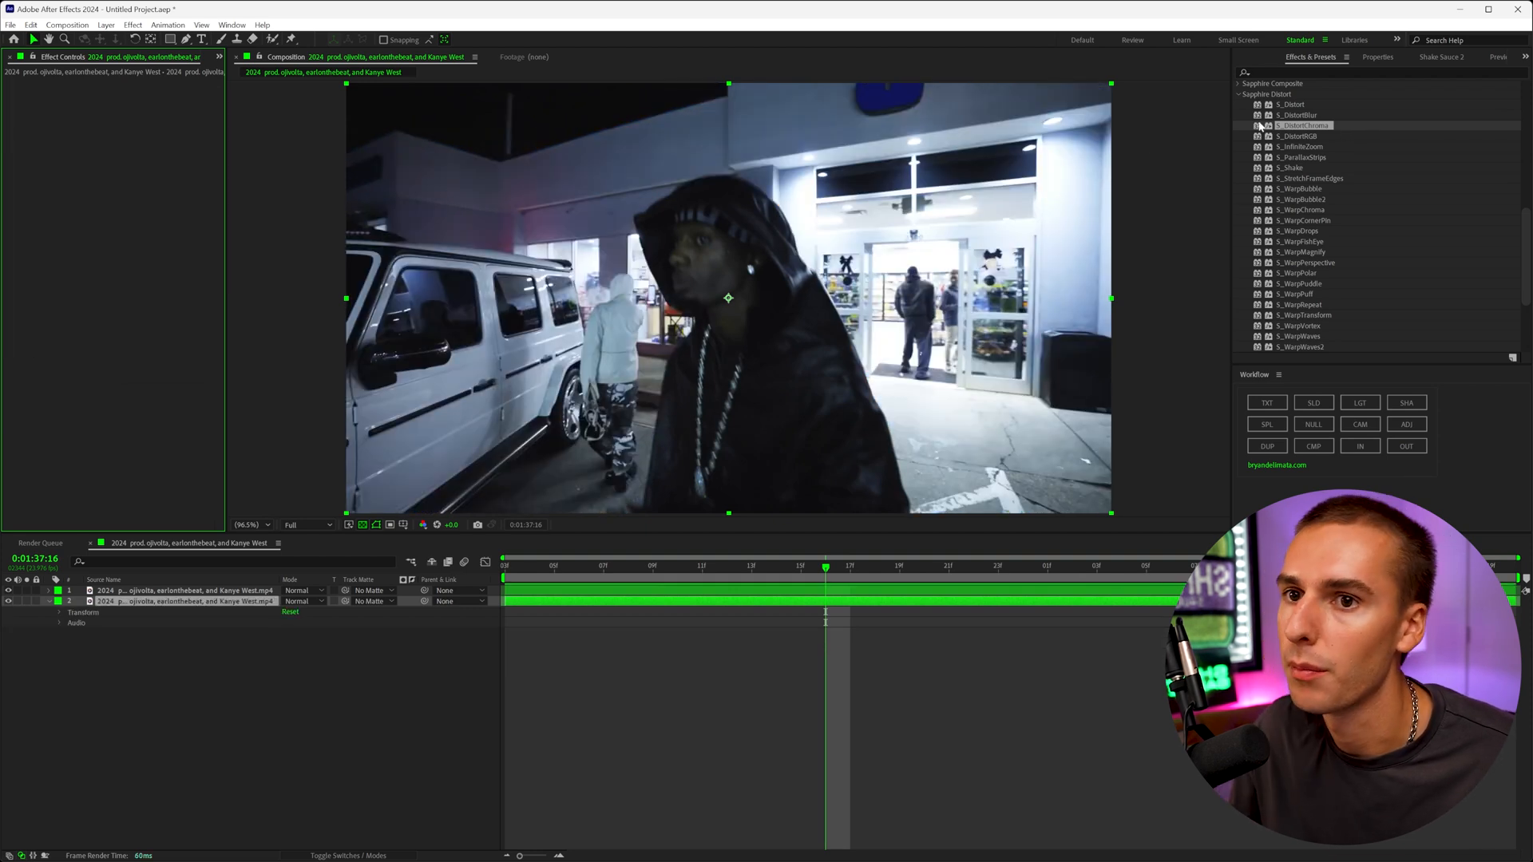
# Apply S_DistortBlur to the background layer, lower its Blur Amount and scrub to check the warp.
pyautogui.doubleClick(1295, 115)
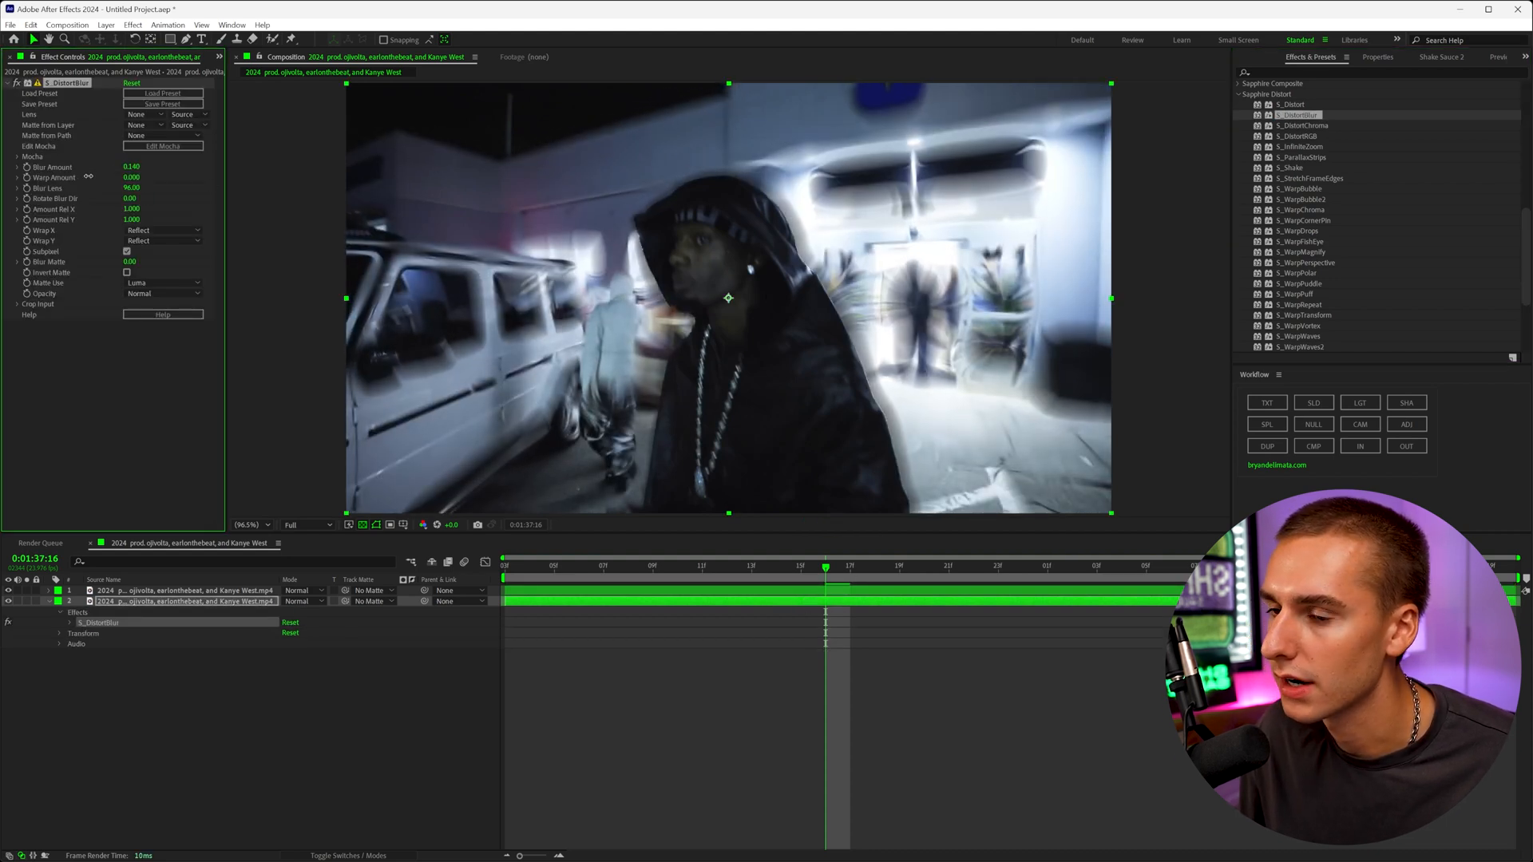
pyautogui.click(129, 167)
pyautogui.write('0.200')
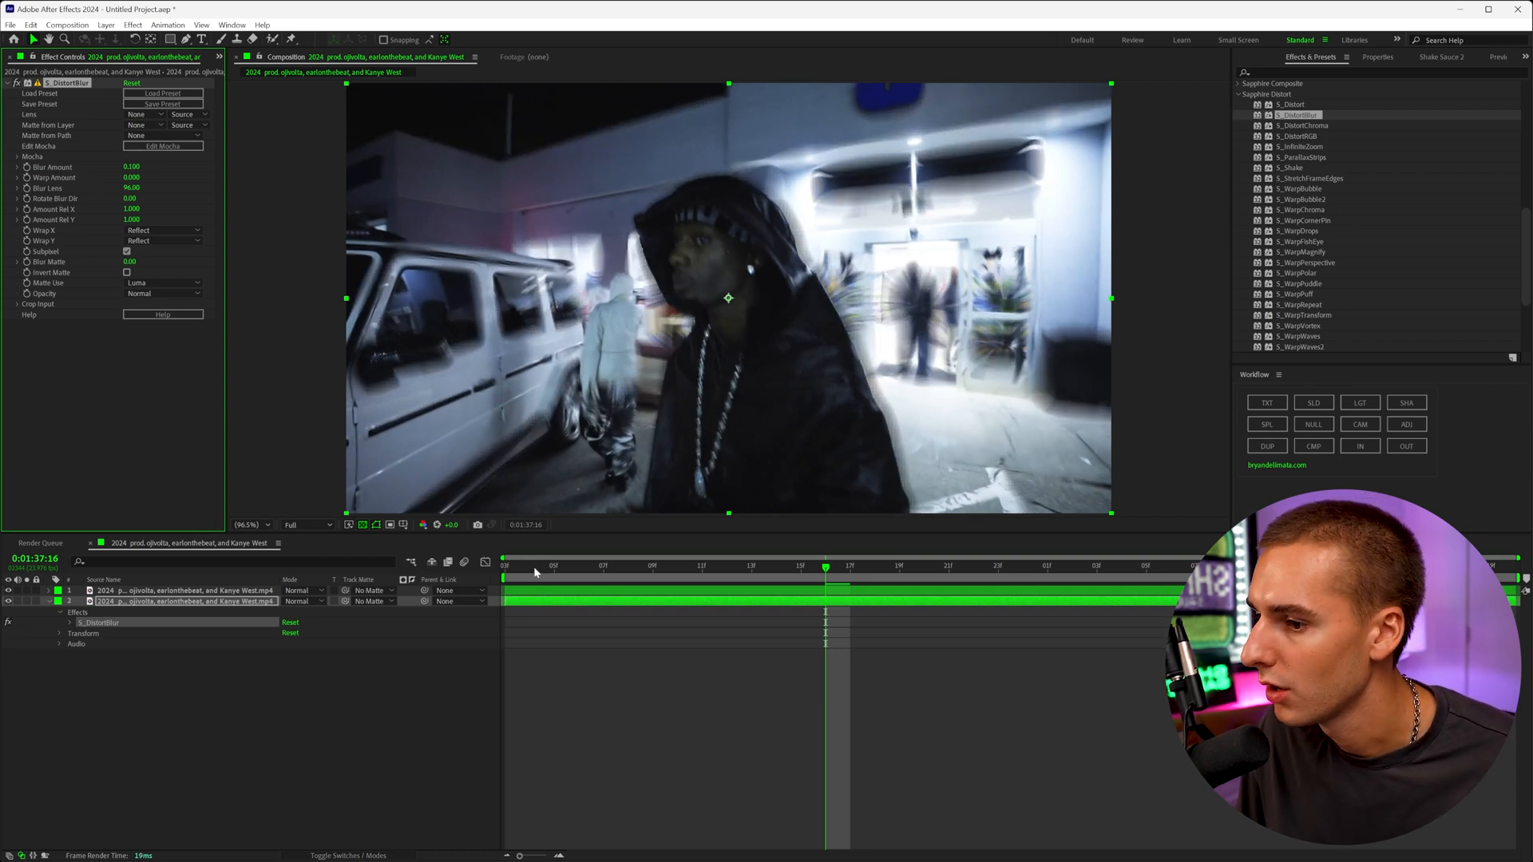
pyautogui.click(505, 566)
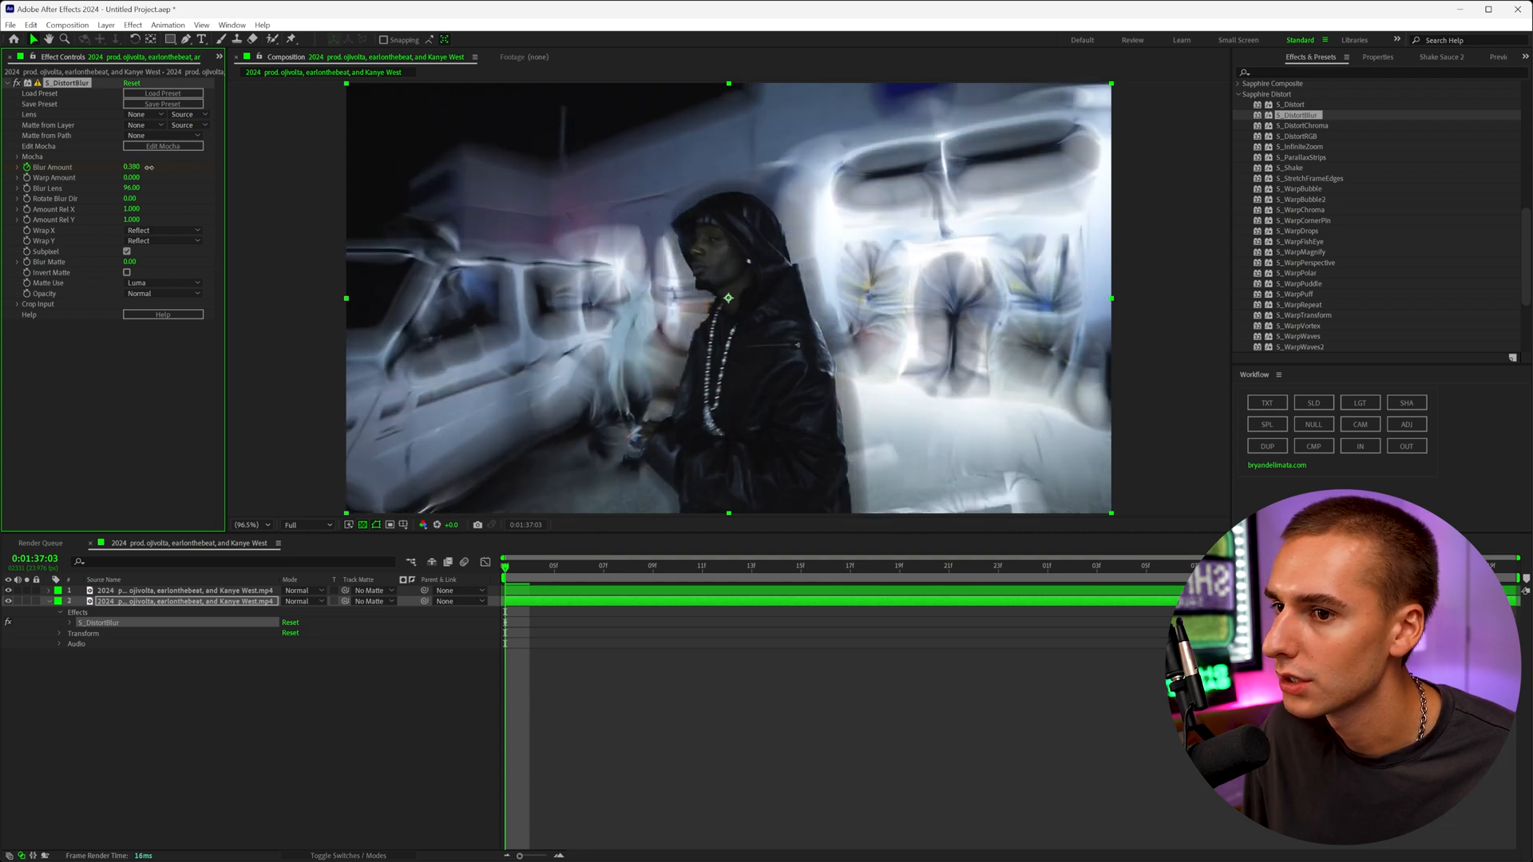
pyautogui.click(728, 565)
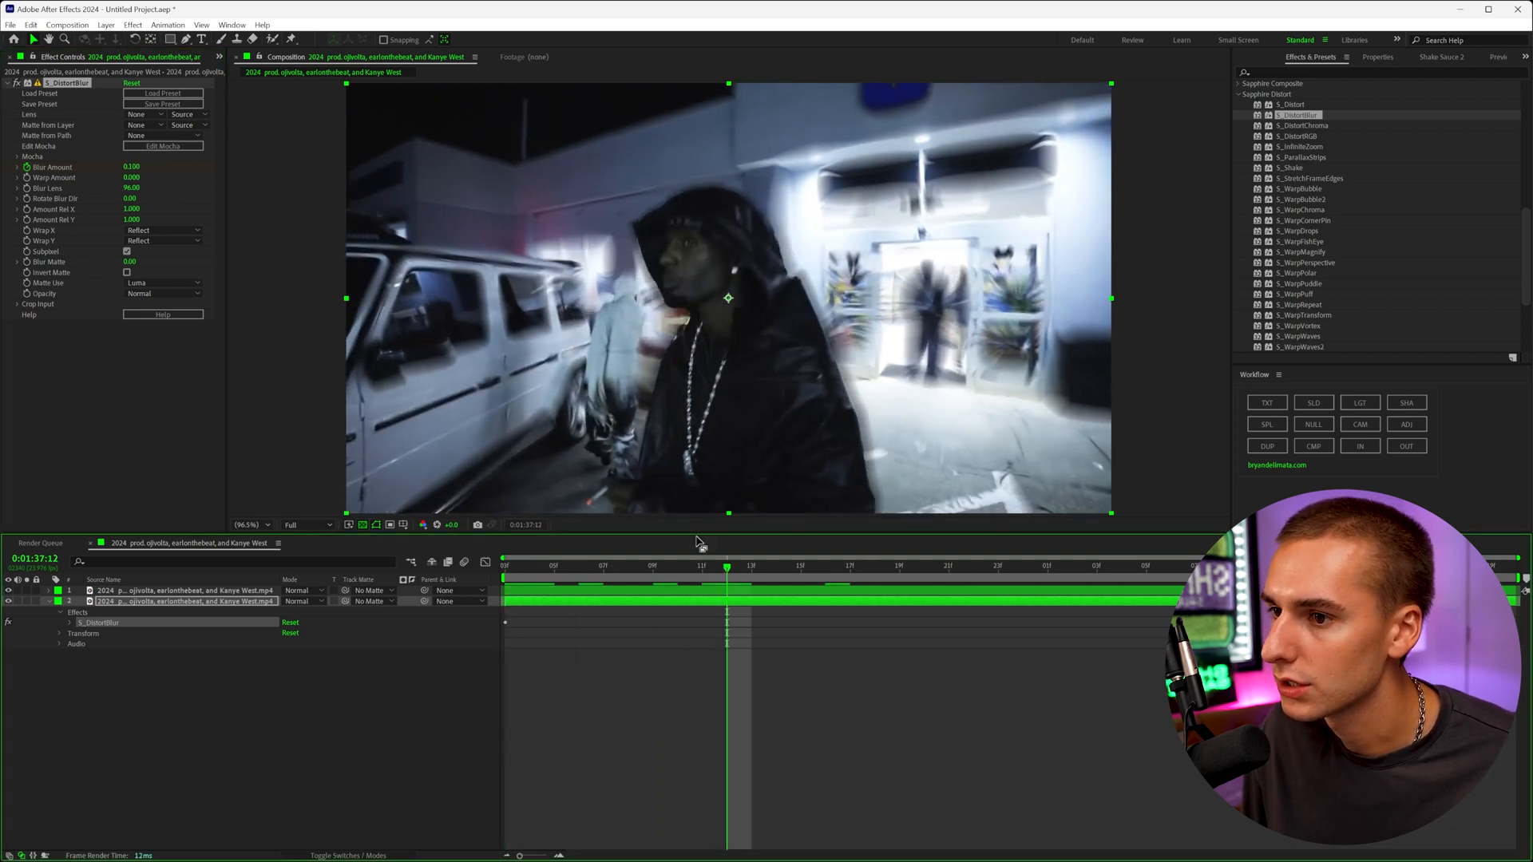
pyautogui.click(949, 566)
pyautogui.write('wiggle(')
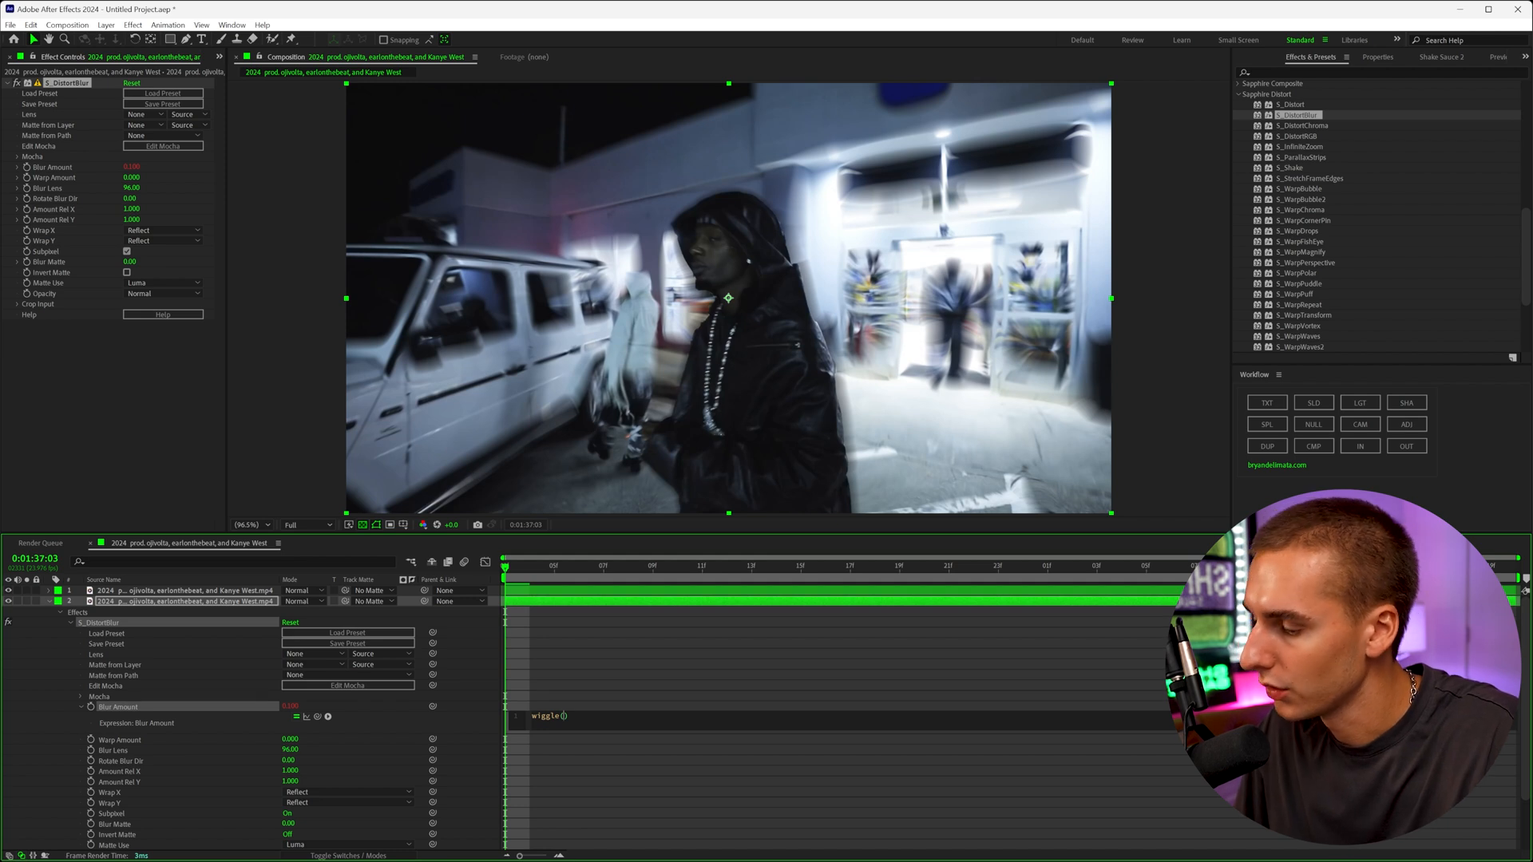
# Enter wiggle(1,1) and keyframe Blur Amount values 0 and .5, then add S_WarpPuddle to the footage.
pyautogui.write('1,1')
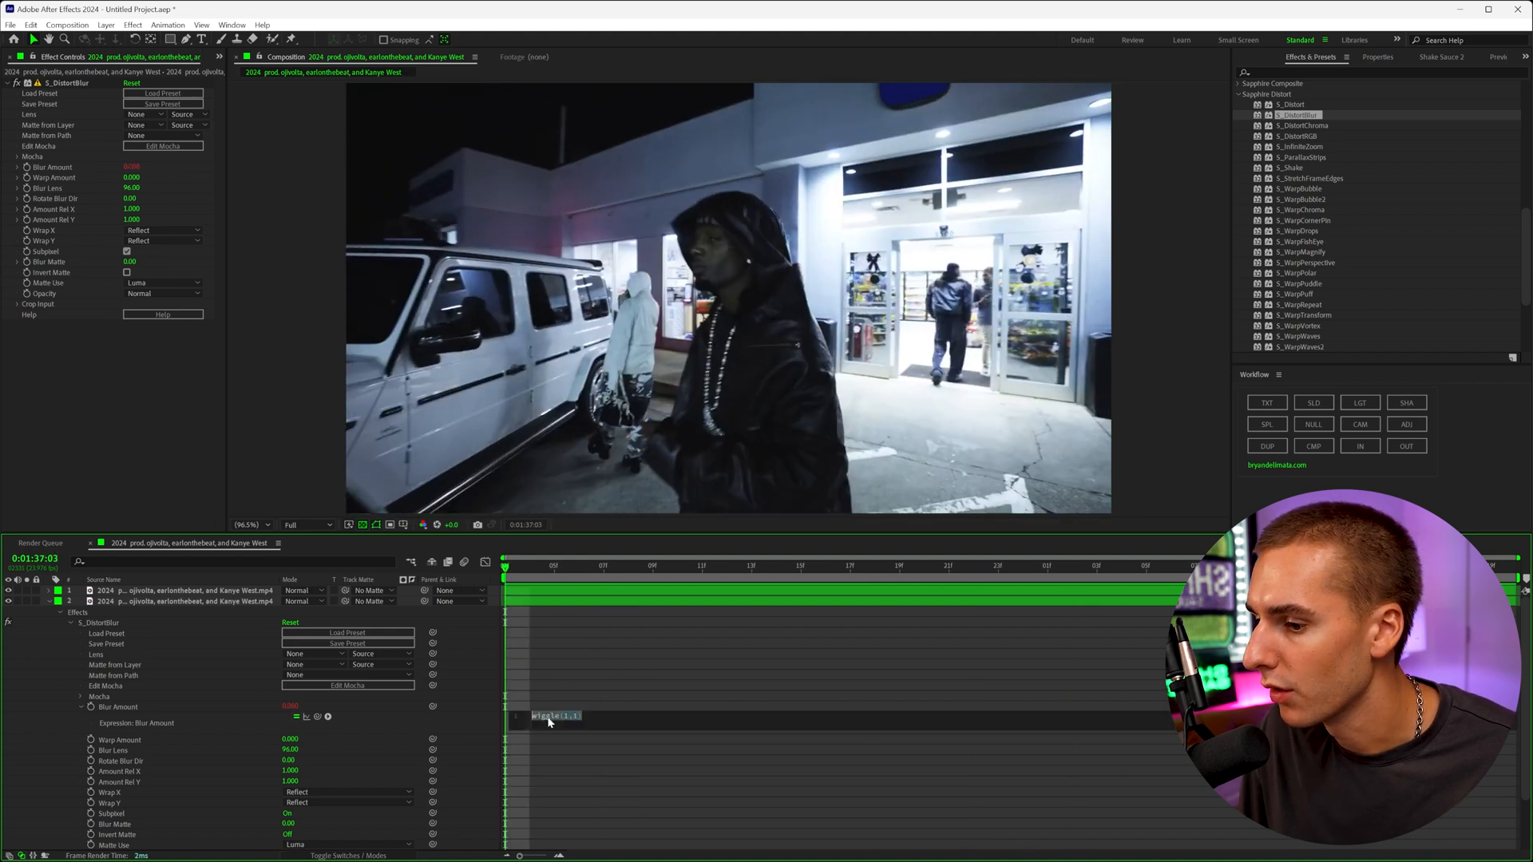
pyautogui.write('wiggle(1,1)')
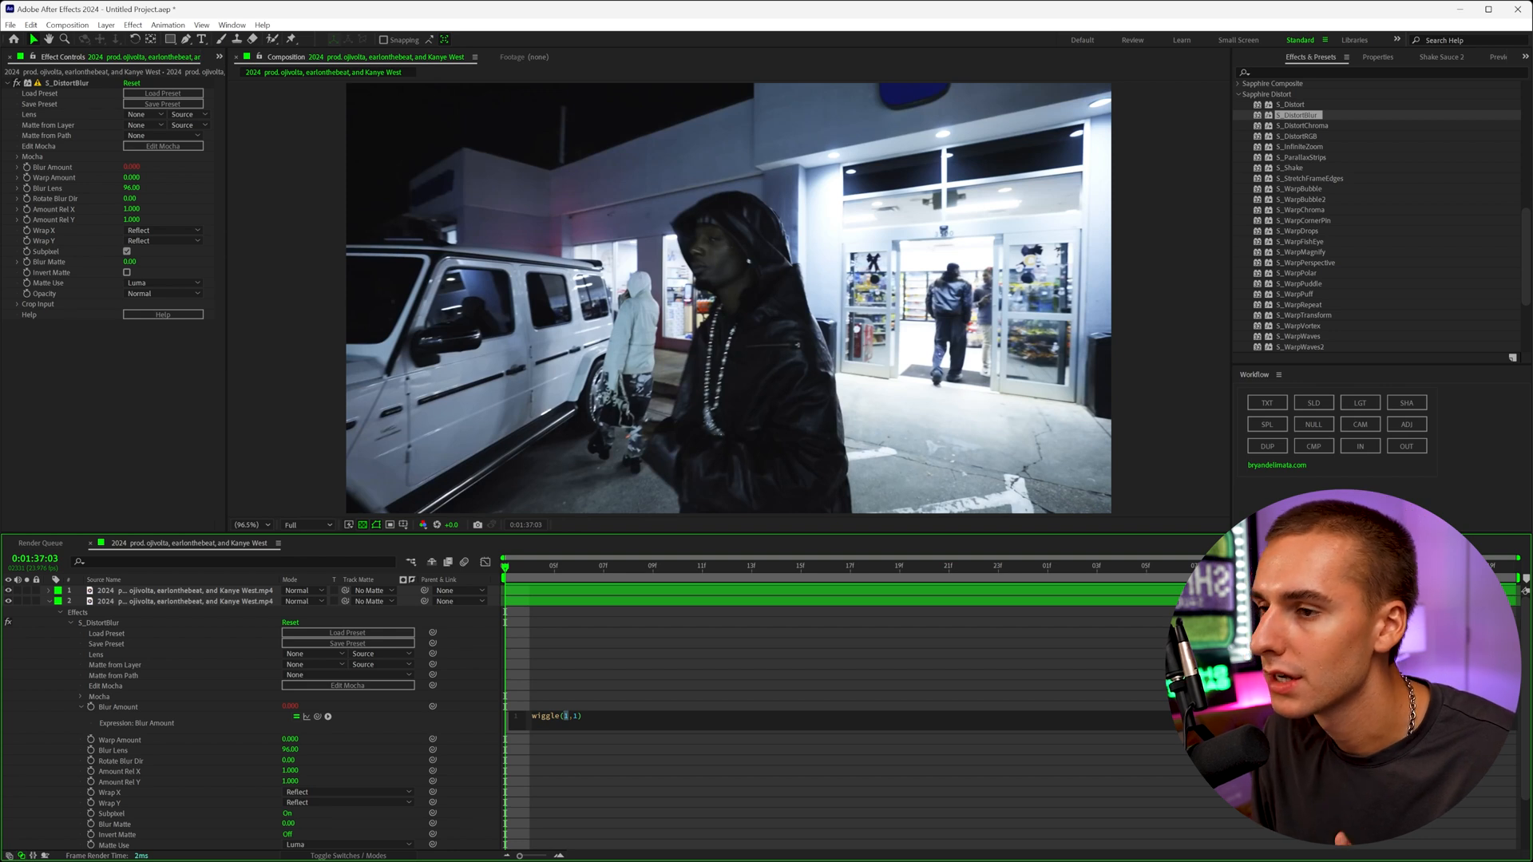
pyautogui.write('0')
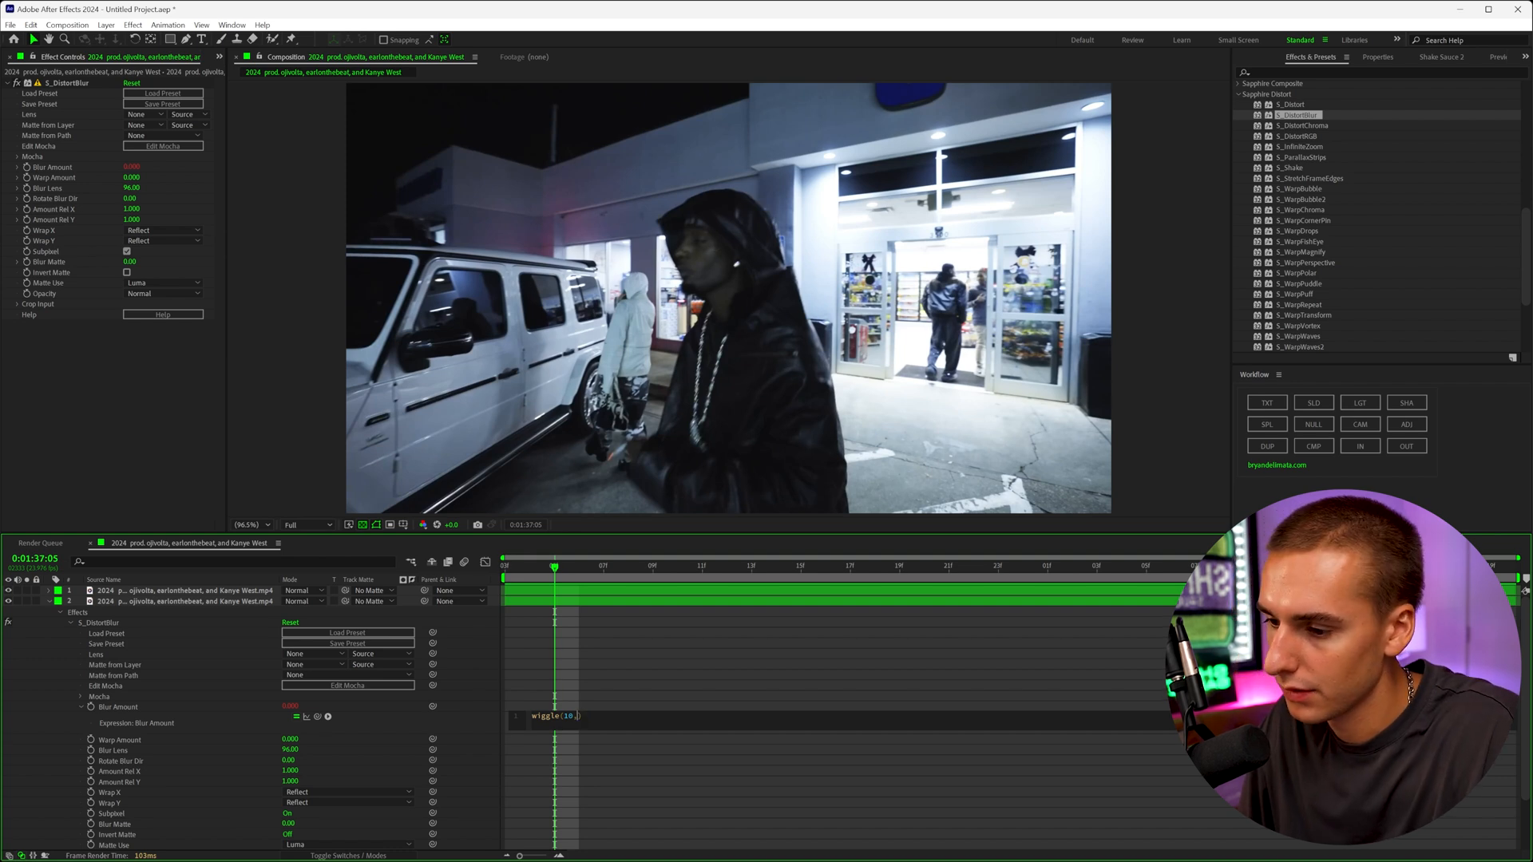
pyautogui.write('.5')
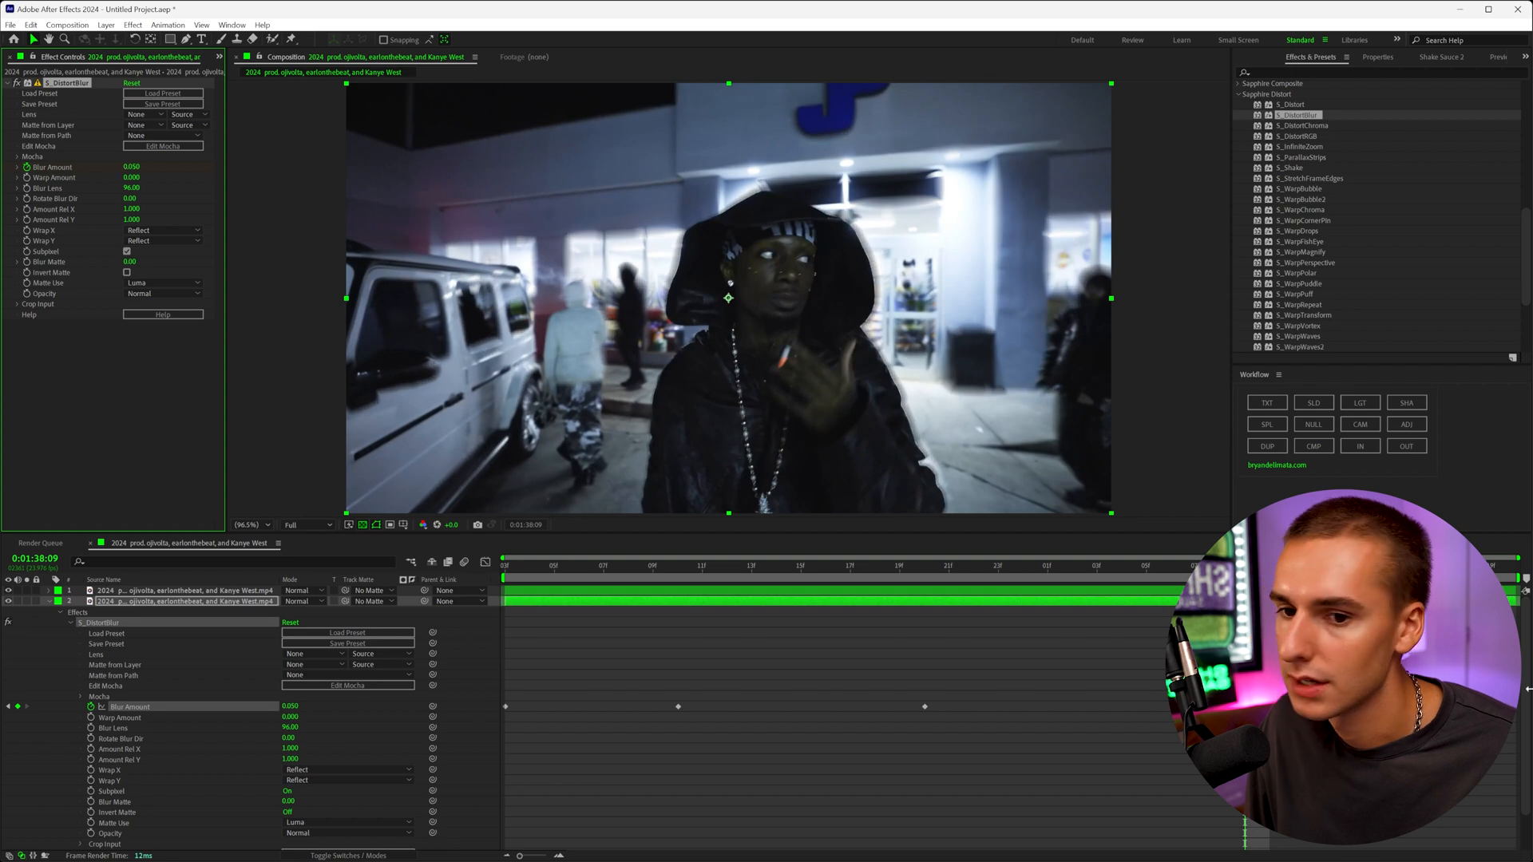
pyautogui.moveTo(133, 166); pyautogui.dragTo(139, 167)
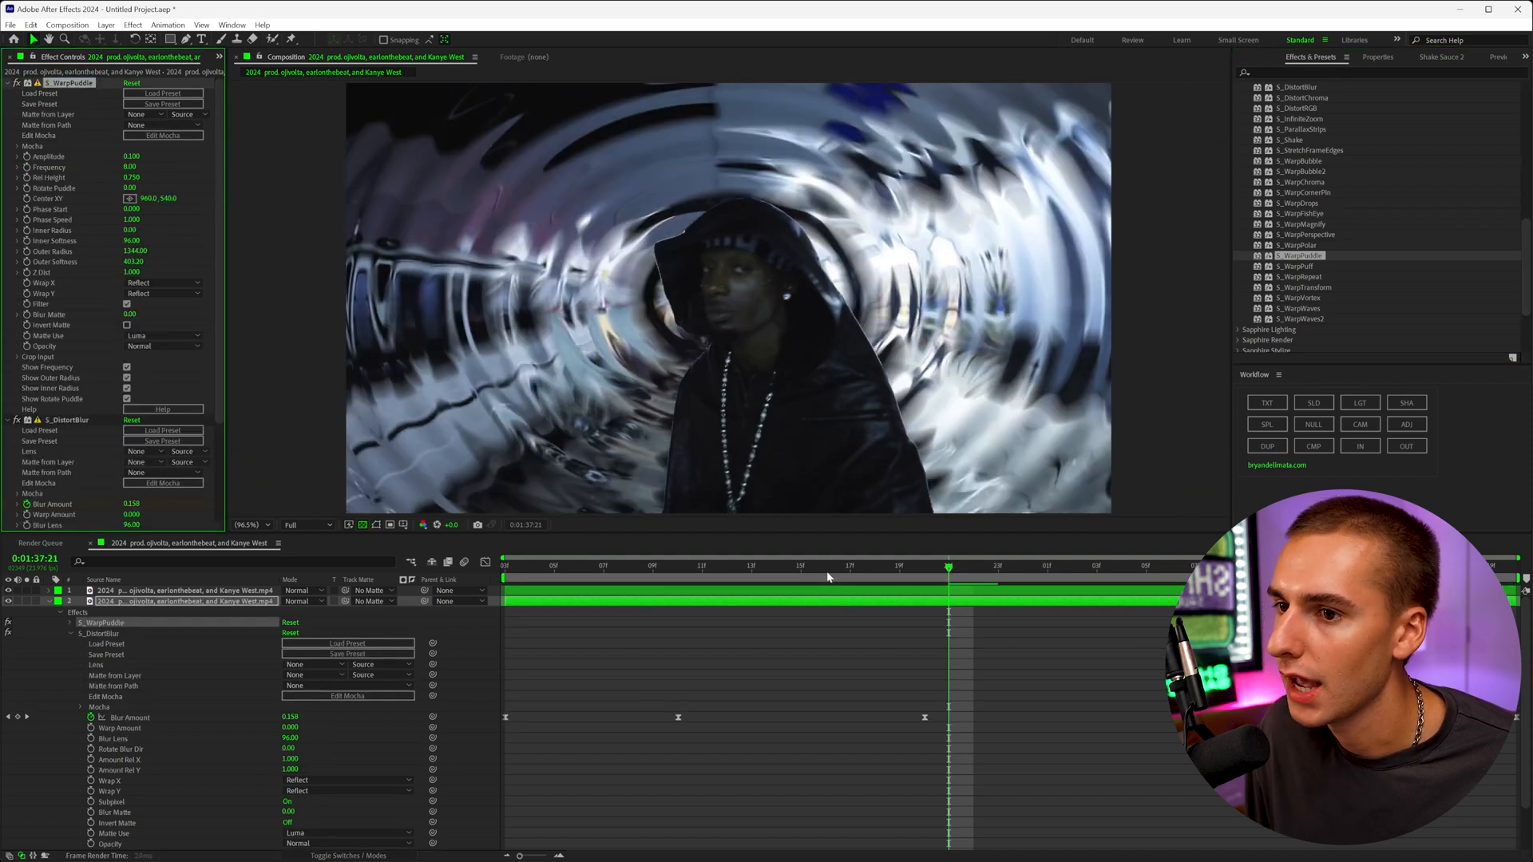
# Return the playhead to the start of the work area after shrinking the Warp Puddle radius.
pyautogui.click(576, 566)
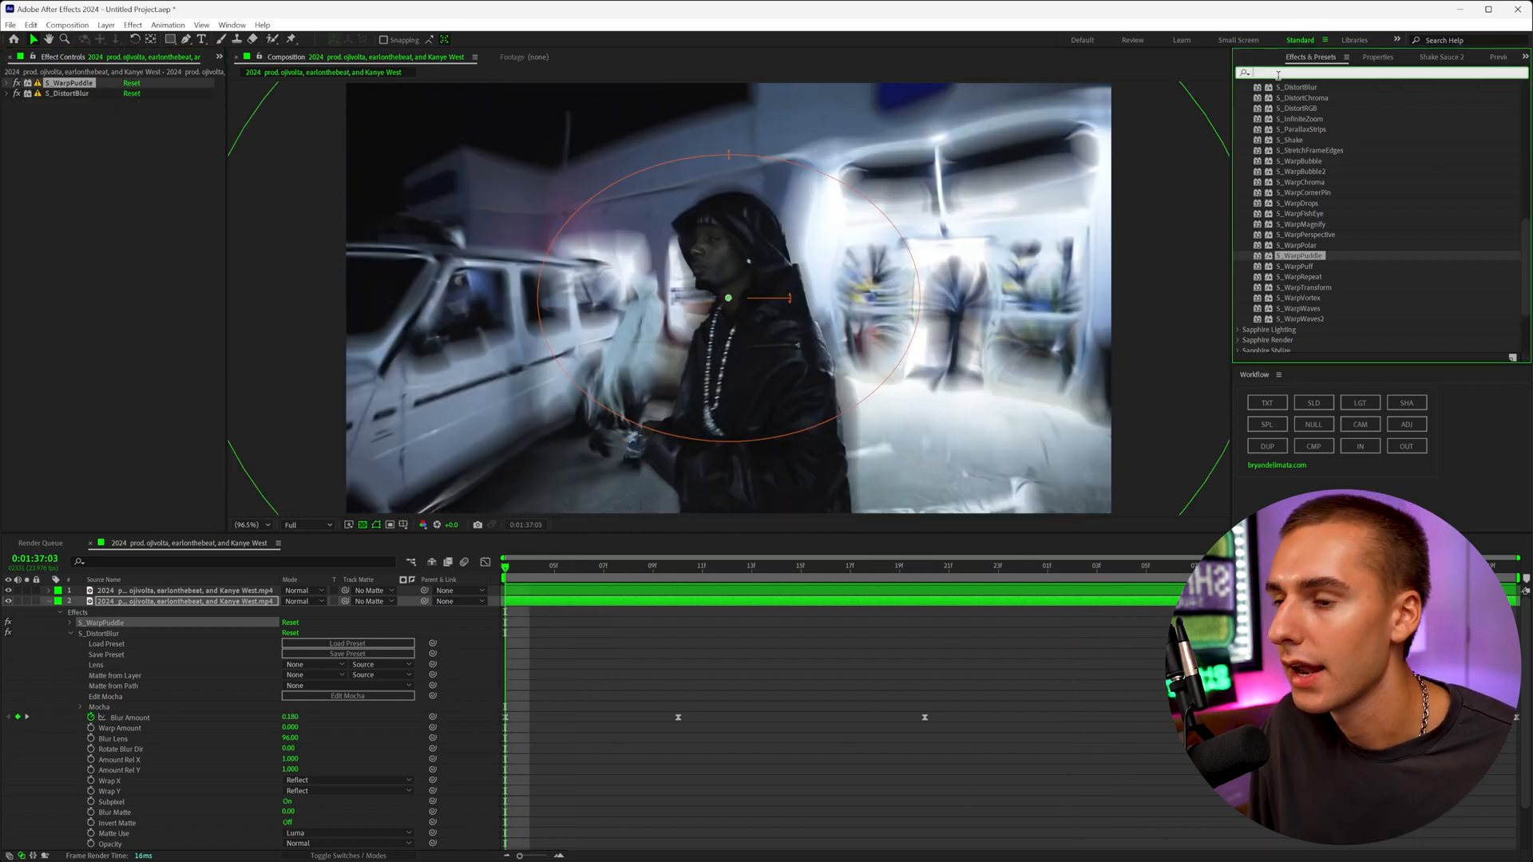
# Apply uni.Chromatic Aberration from a search, then browse the RG Universe and Sapphire Distort groups.
pyautogui.click(1277, 74)
pyautogui.write('chrom')
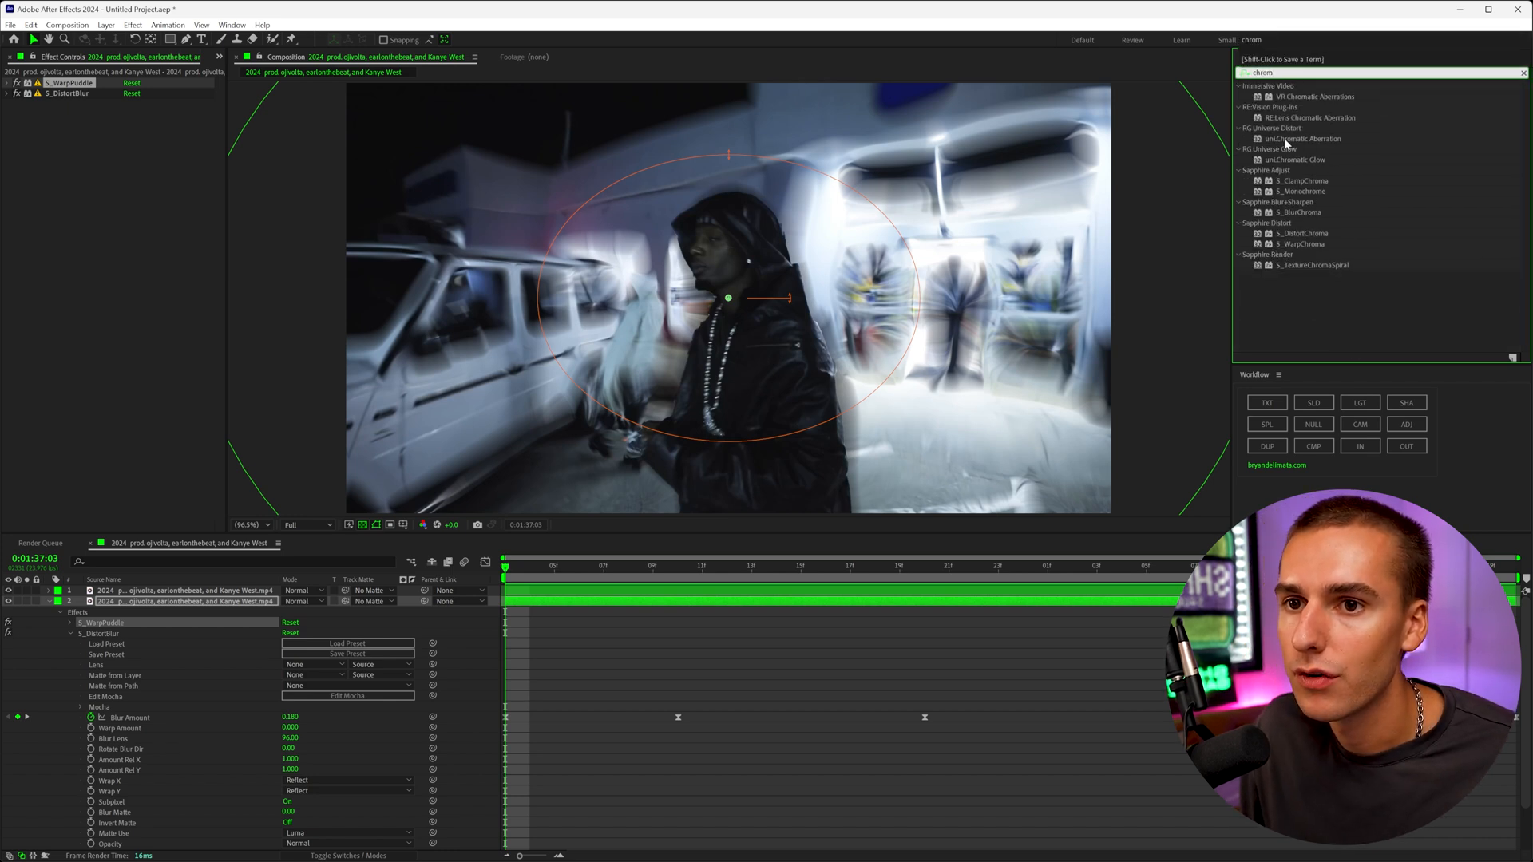
pyautogui.doubleClick(1303, 138)
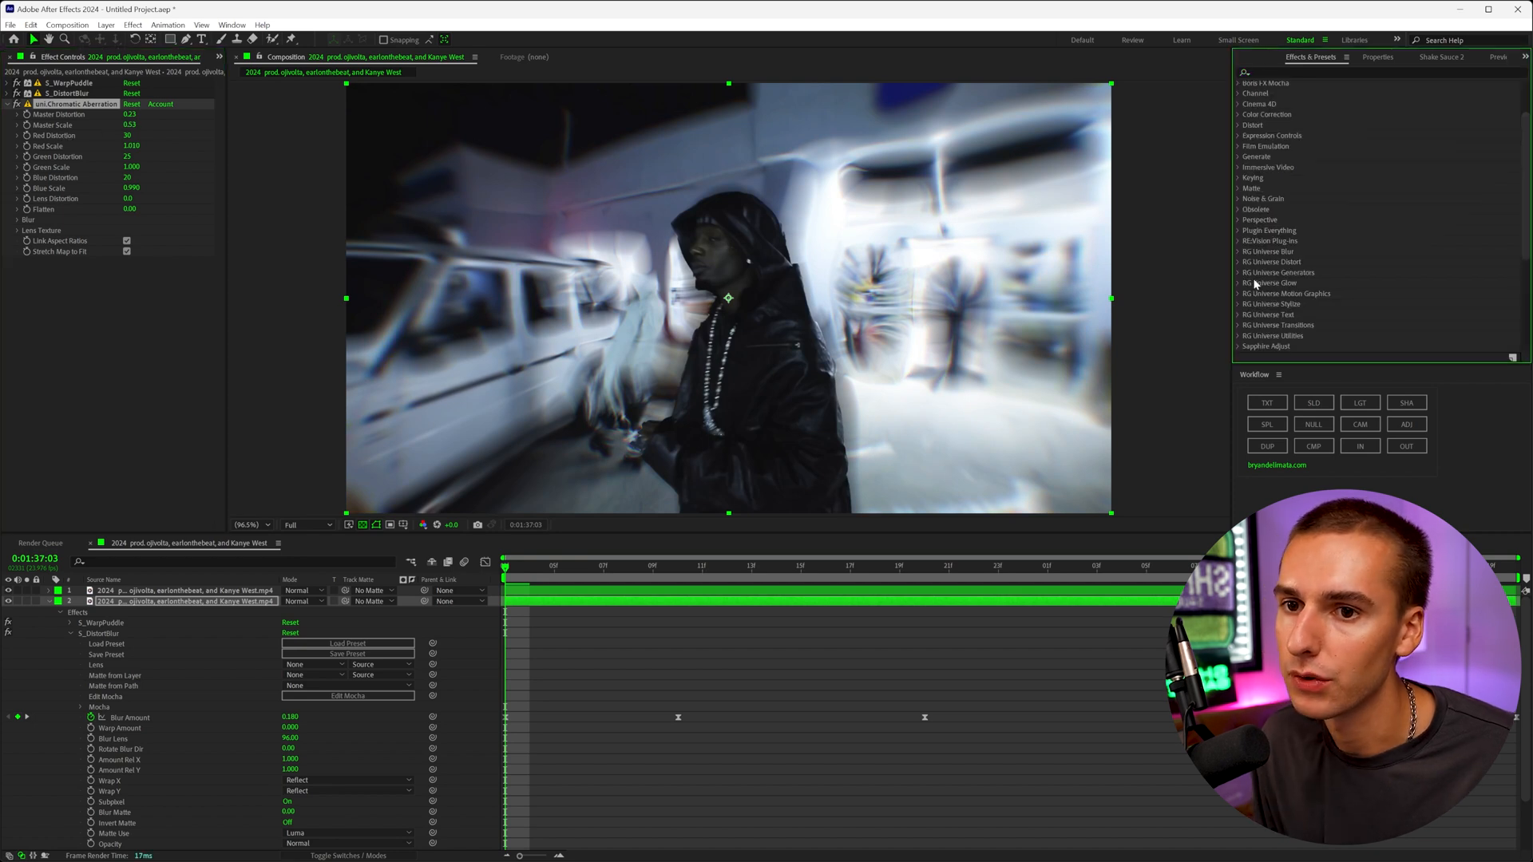
pyautogui.click(1273, 261)
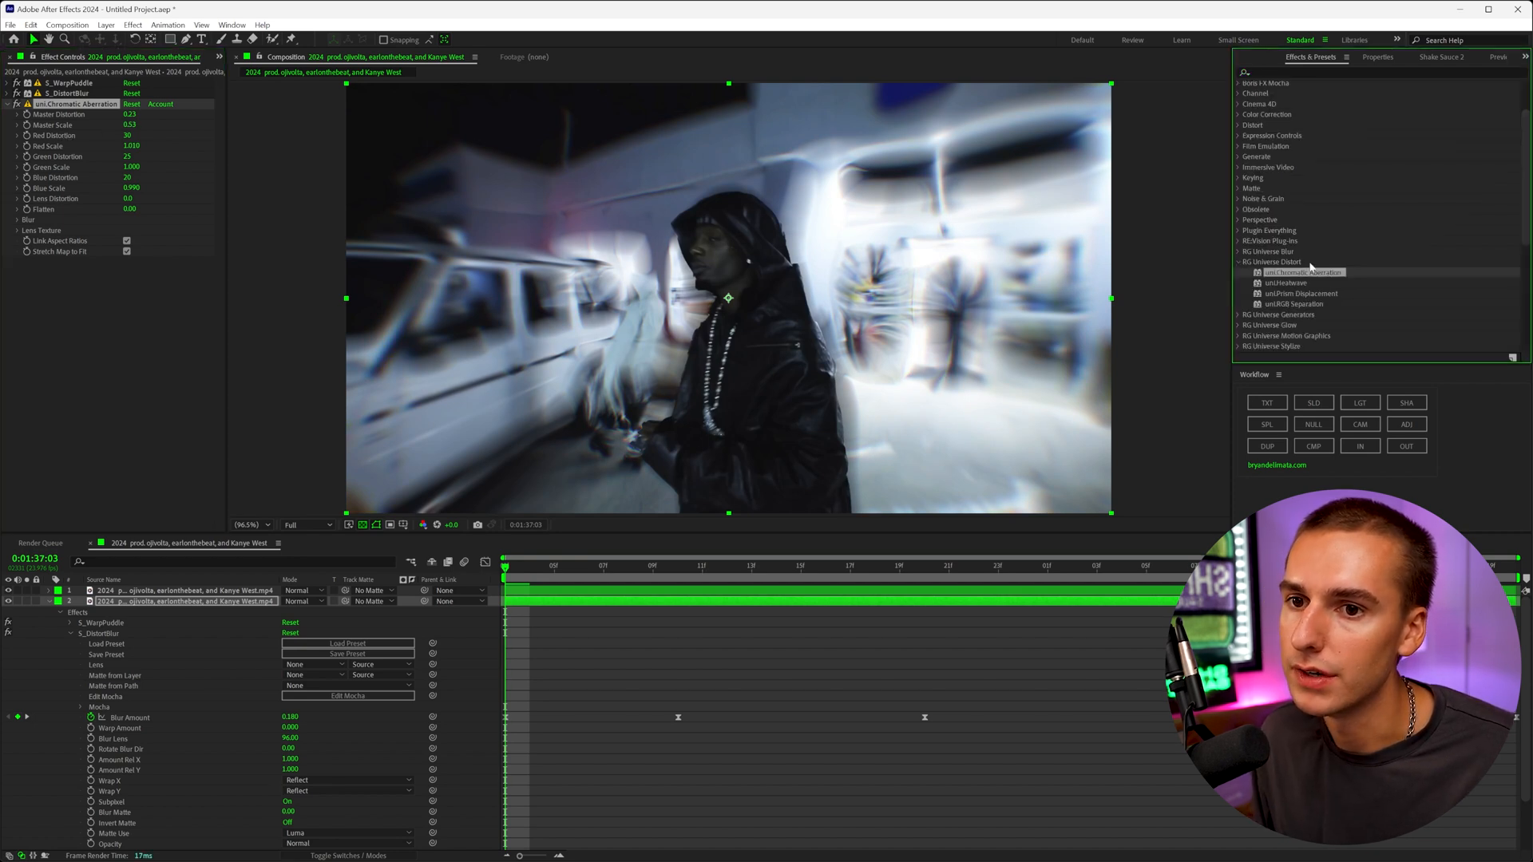
pyautogui.scroll(-3)
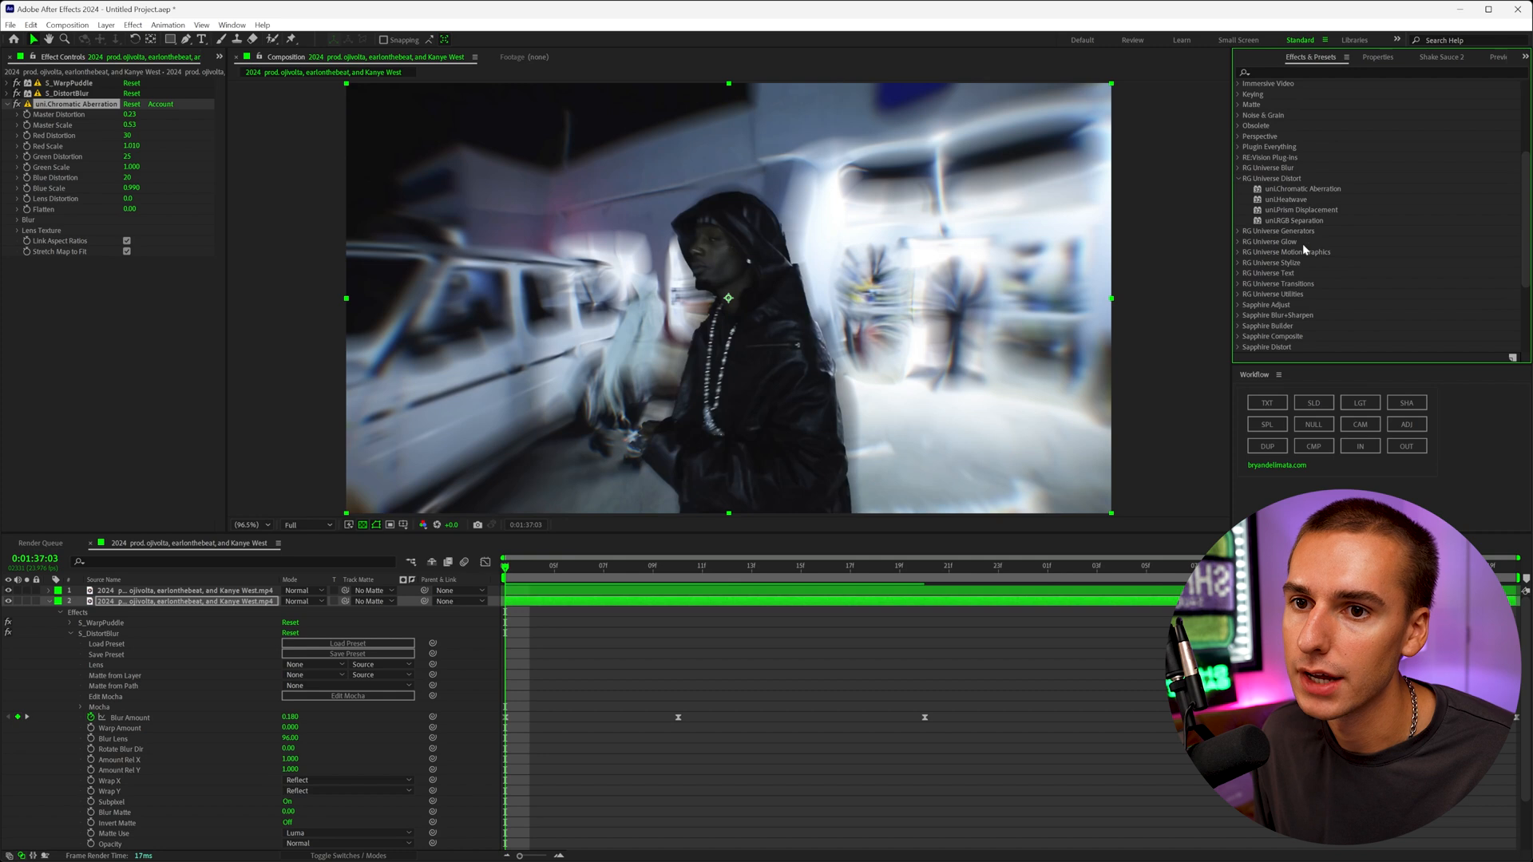
pyautogui.scroll(-3)
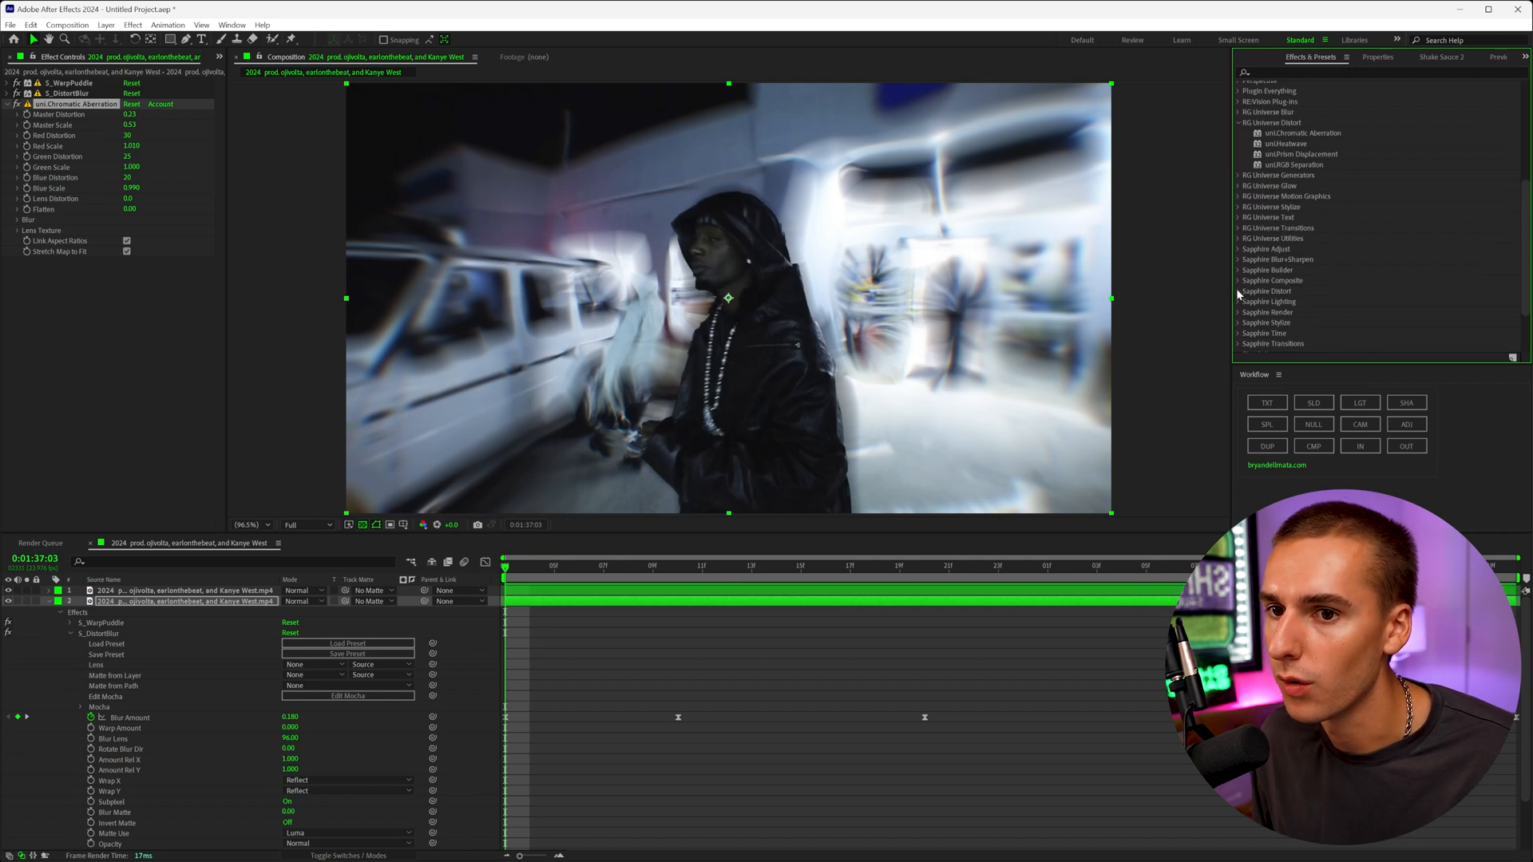
pyautogui.click(1239, 291)
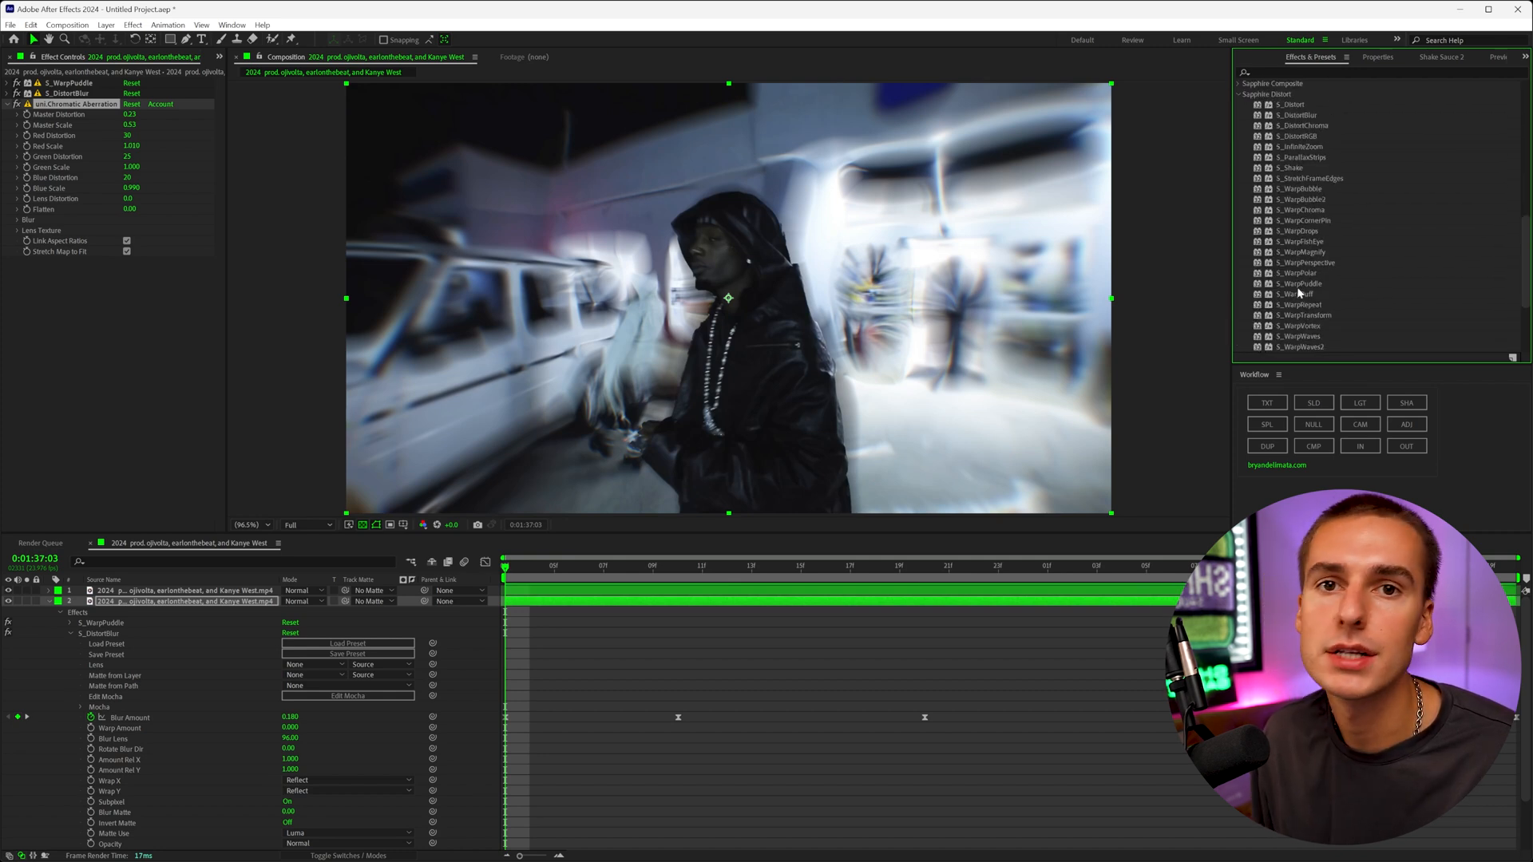
pyautogui.scroll(3)
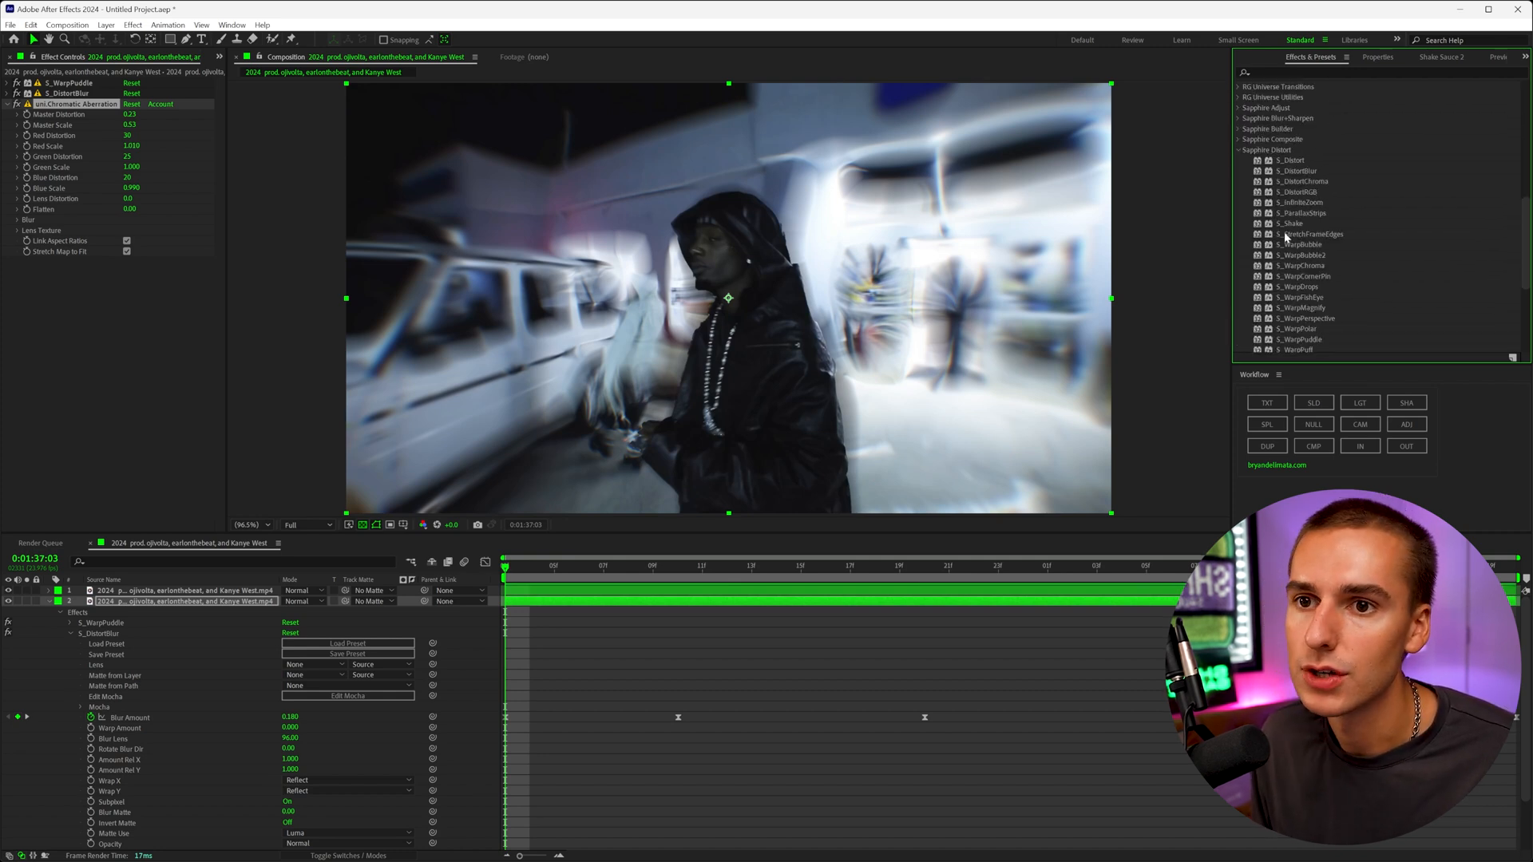
pyautogui.scroll(3)
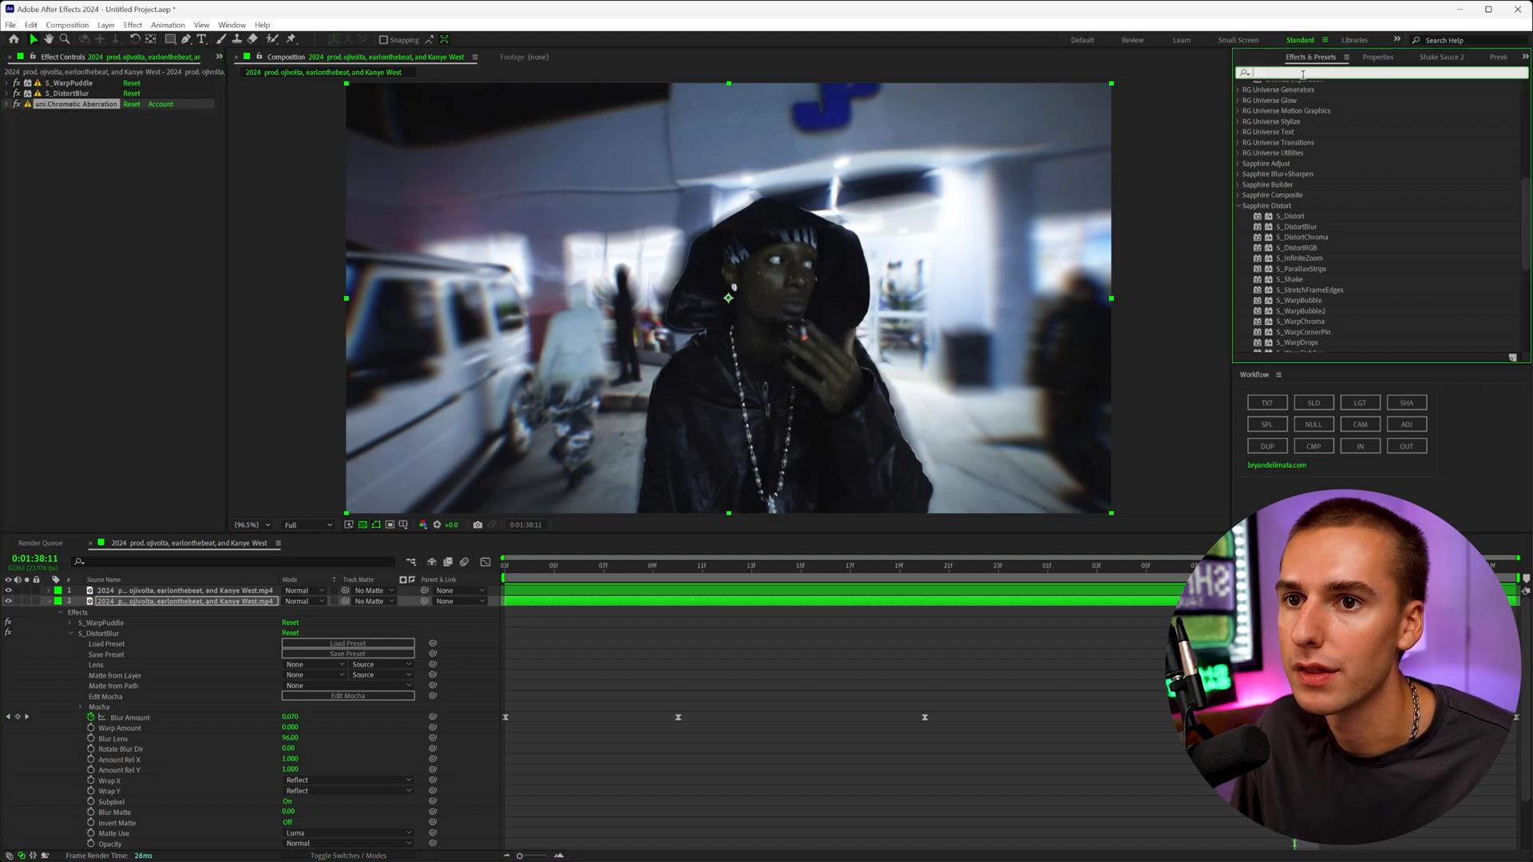
# Search 'glint', apply S_Glint and drive its Brightness with a wiggle expression.
pyautogui.write('glint')
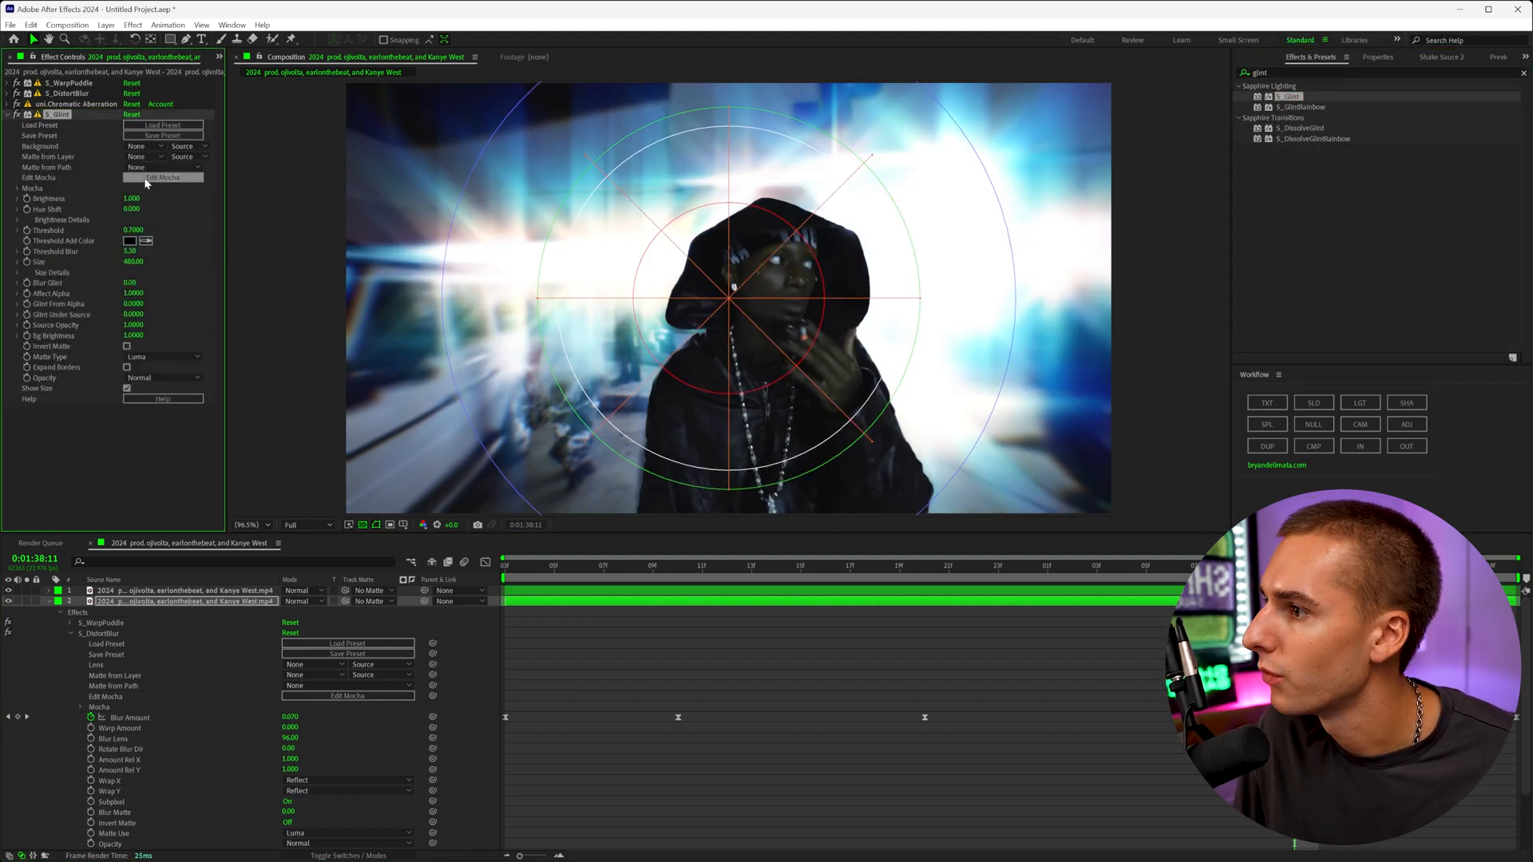
pyautogui.click(131, 198)
pyautogui.write('wiggl')
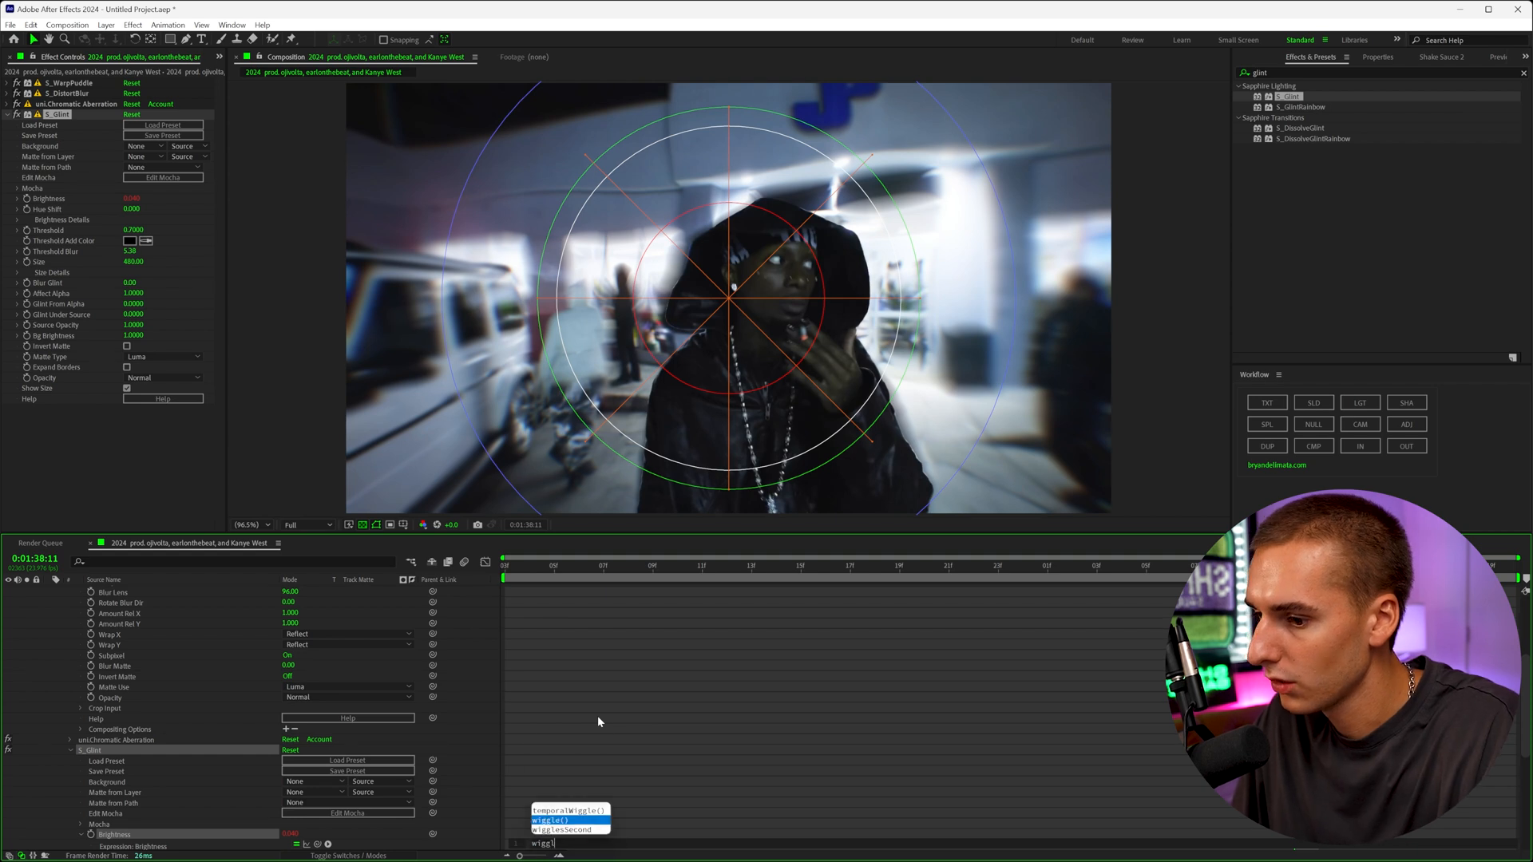
pyautogui.click(549, 820)
pyautogui.write('add')
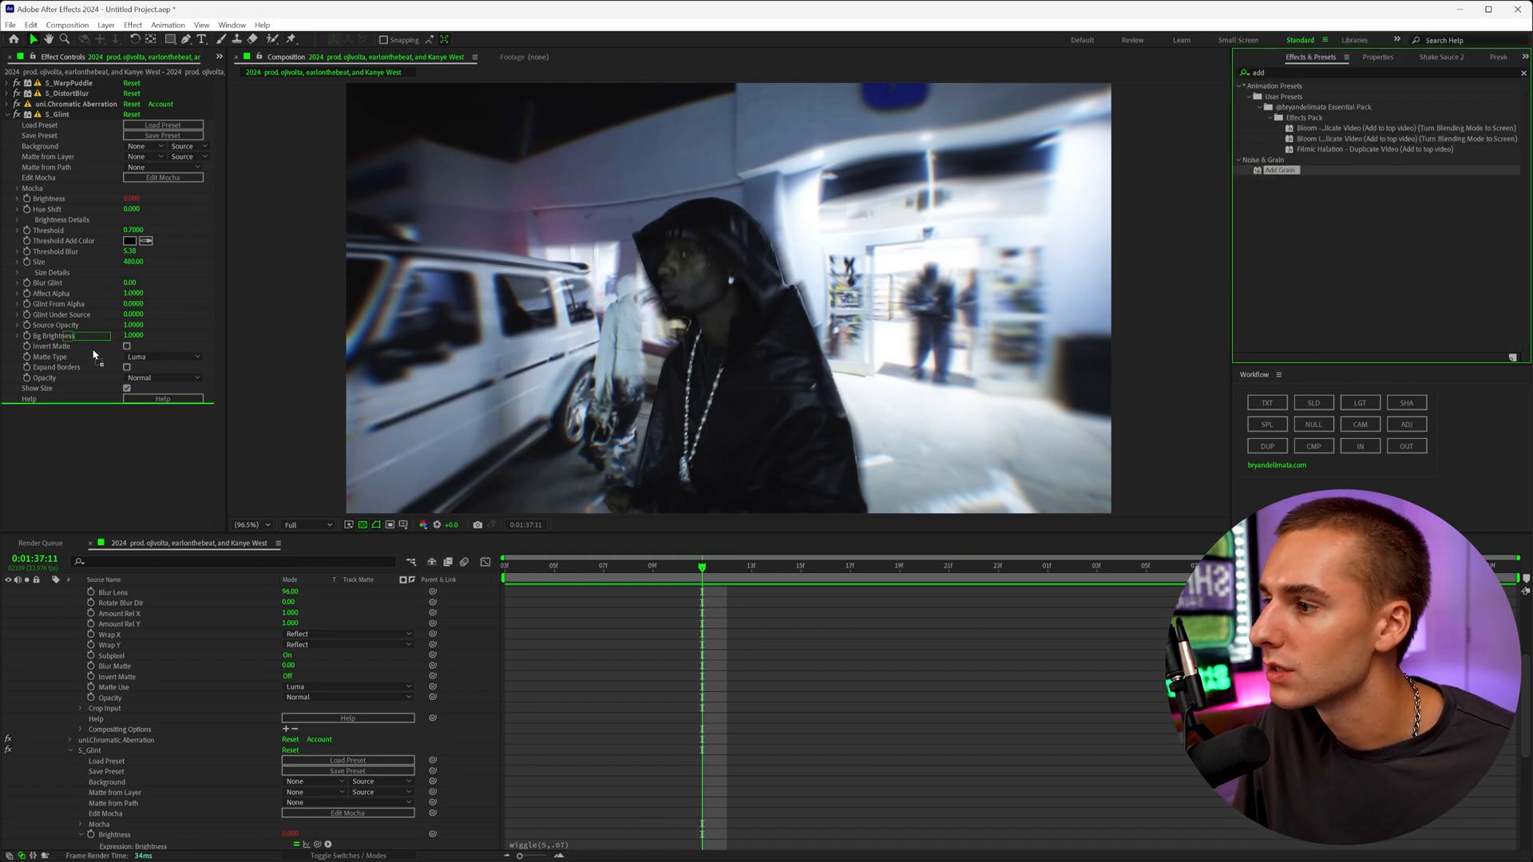
# Set Add Grain to Final Output viewing with the Eastman EXR 50D (5245) film-stock preset.
pyautogui.click(166, 388)
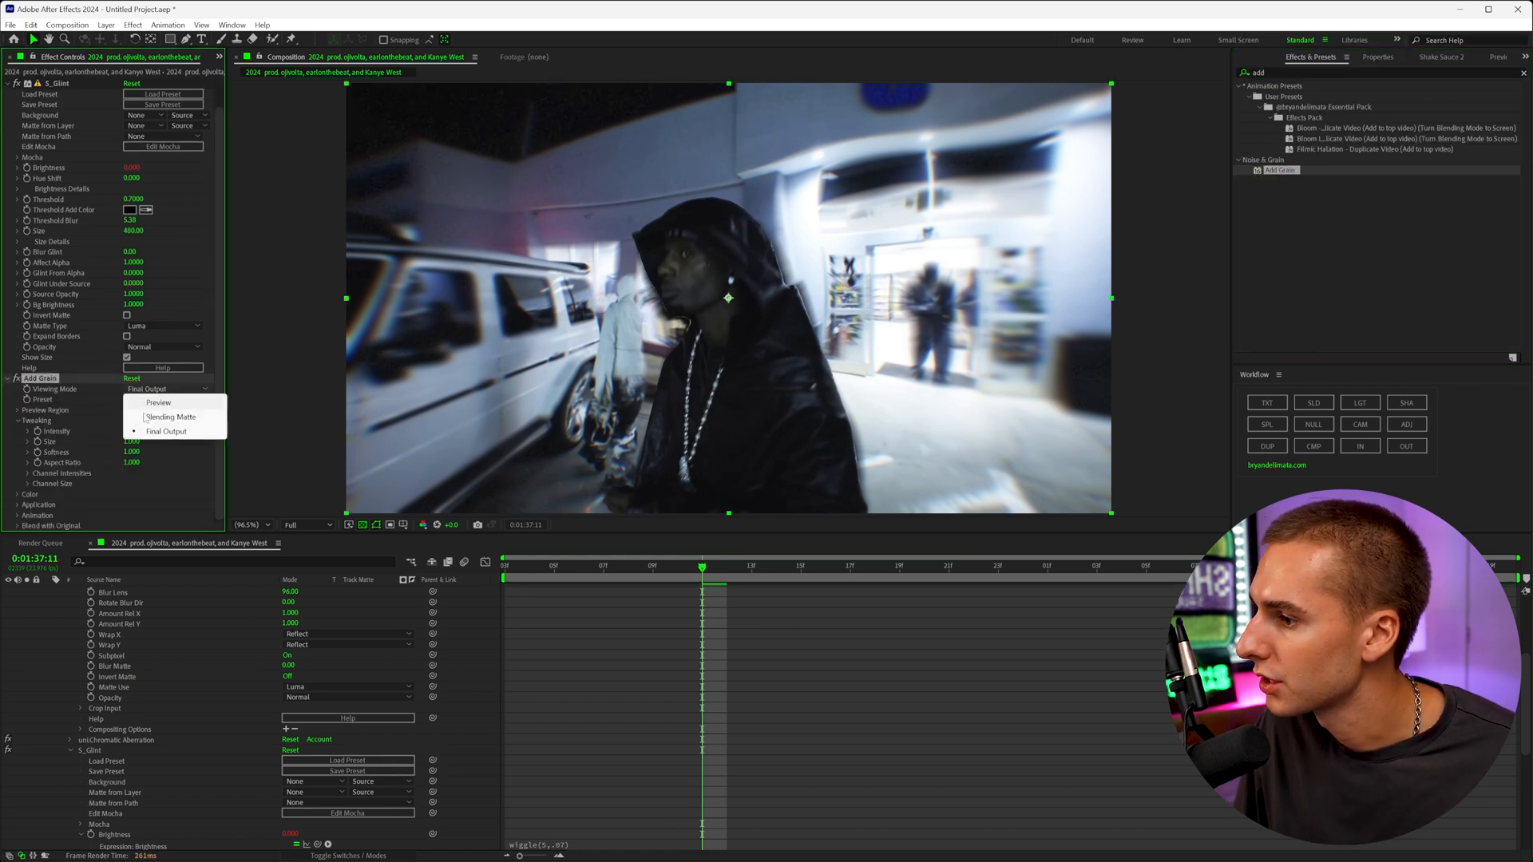
pyautogui.click(166, 431)
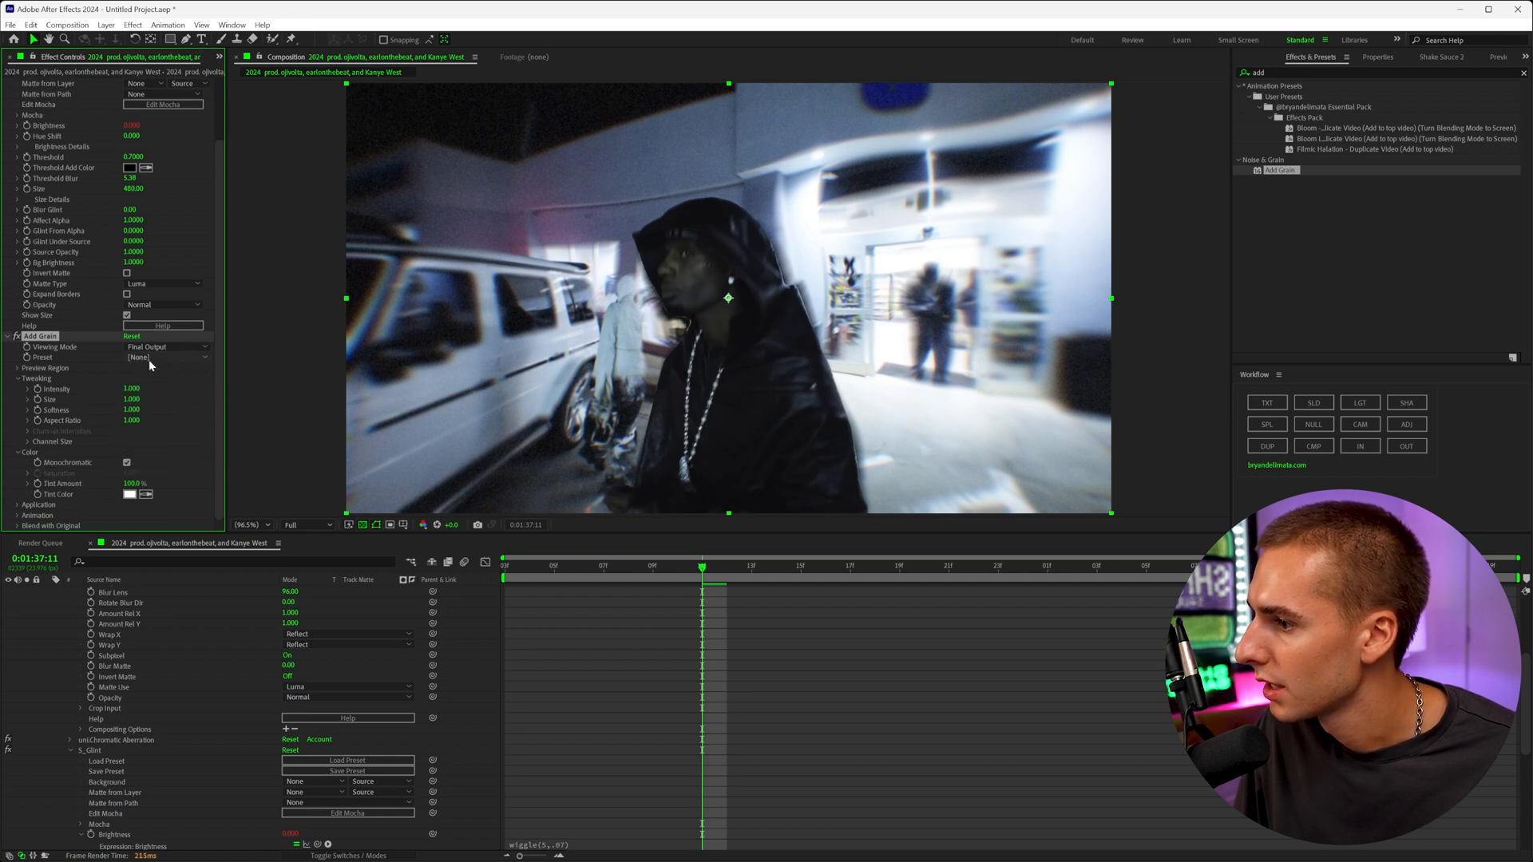
pyautogui.click(164, 356)
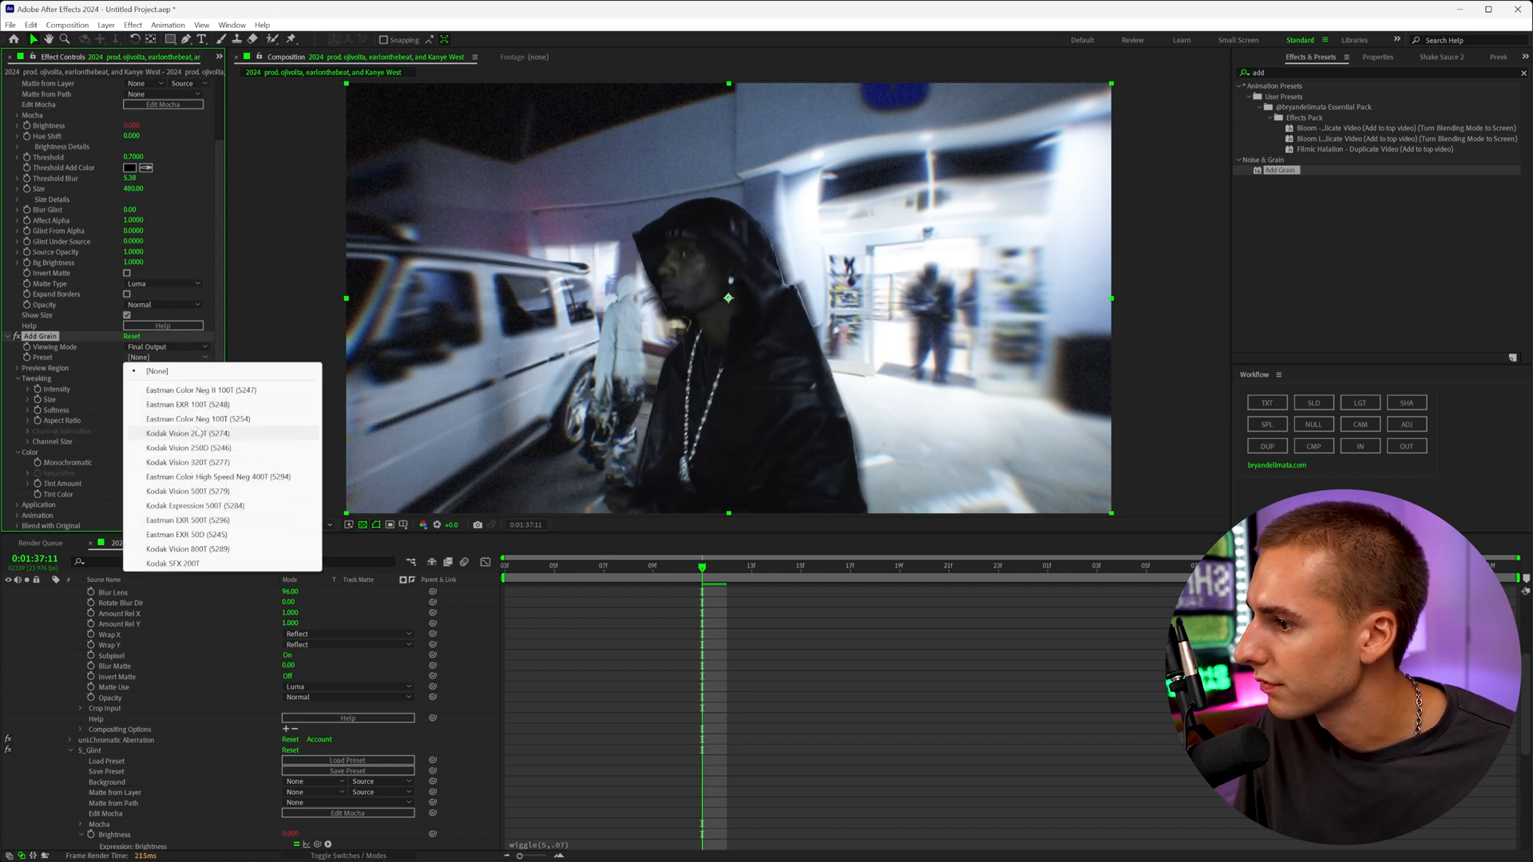
pyautogui.click(187, 535)
pyautogui.write('rsmb')
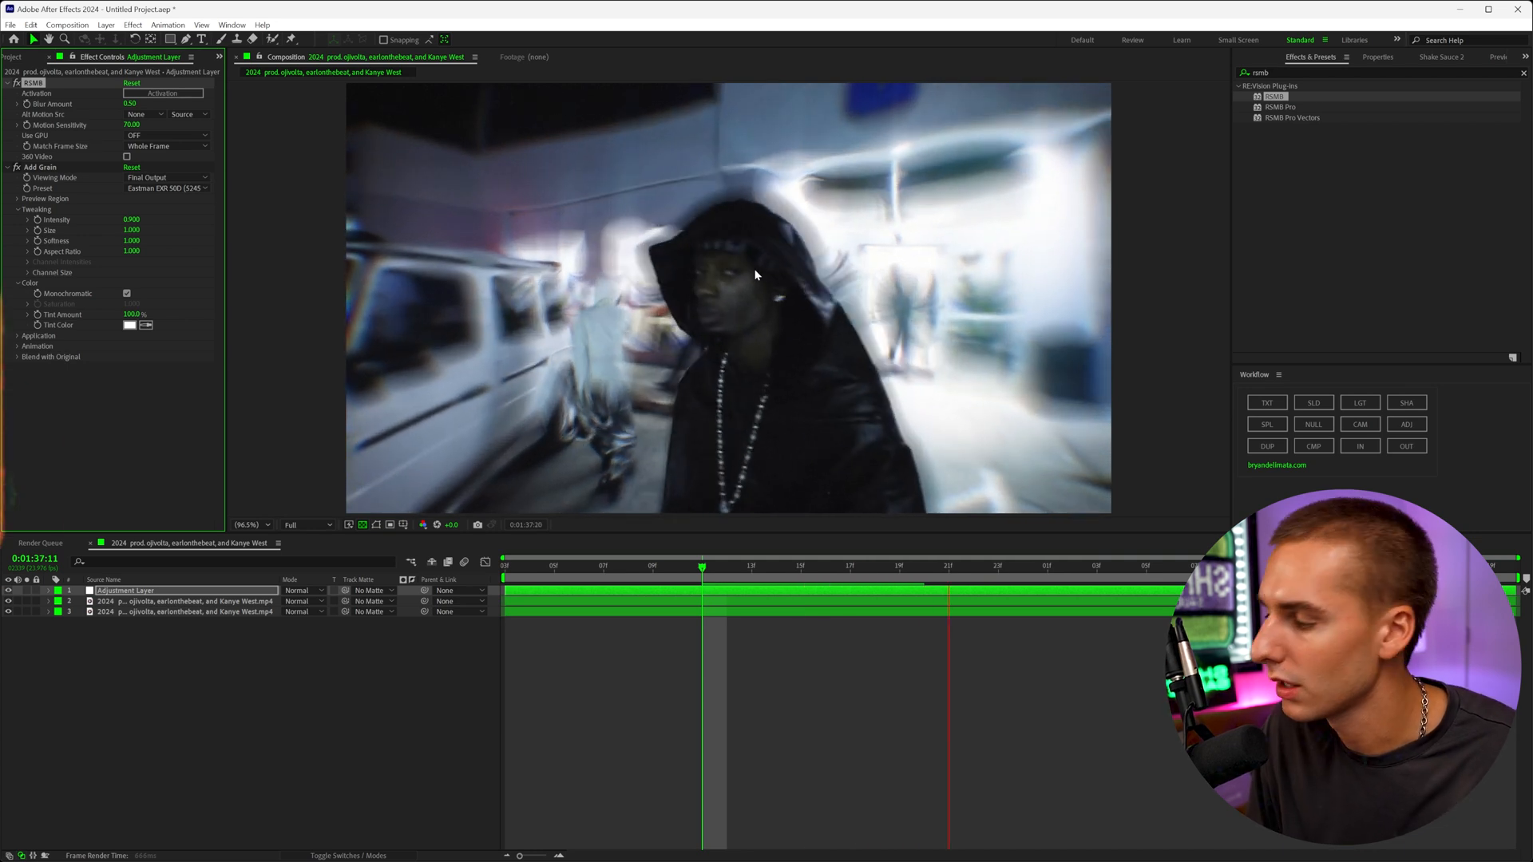
# Scrub the time ruler to preview the RSMB motion blur and grain on earlier frames.
pyautogui.click(529, 565)
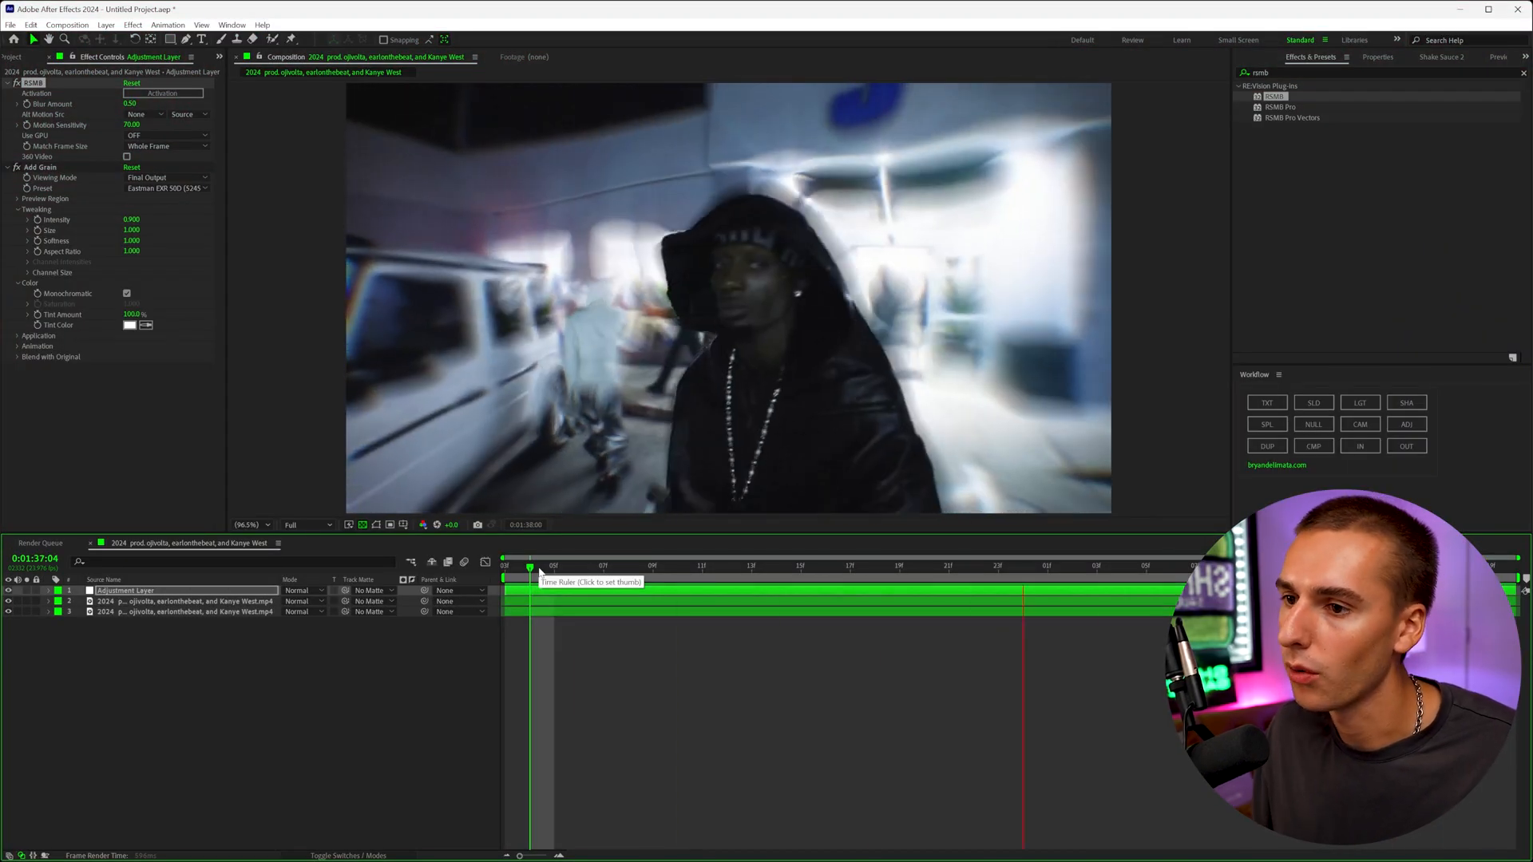
pyautogui.click(703, 566)
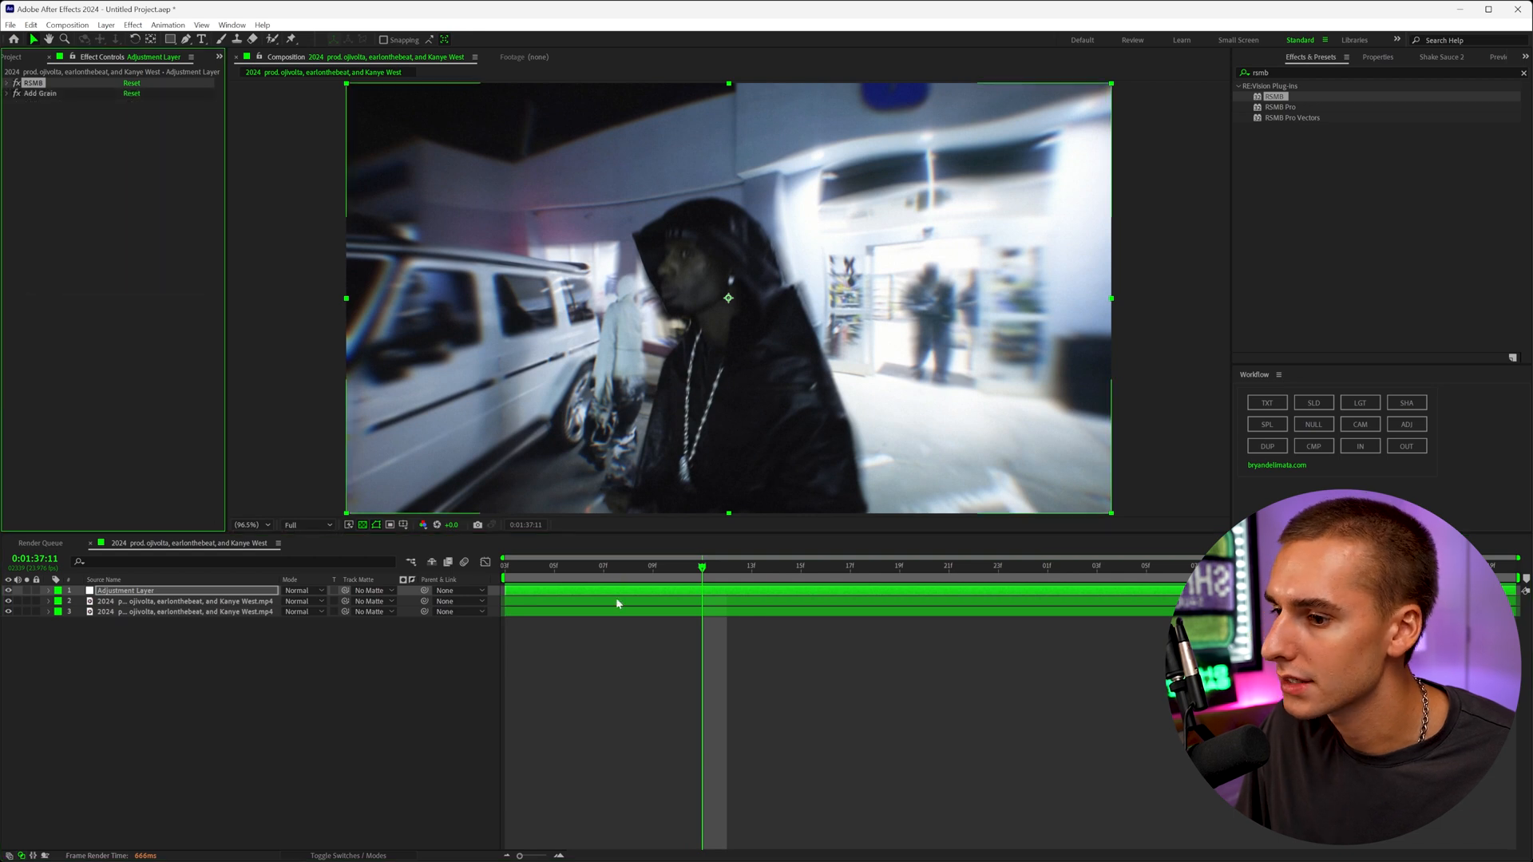
# Select the bottom footage layer, then clear the layer selection.
pyautogui.click(186, 611)
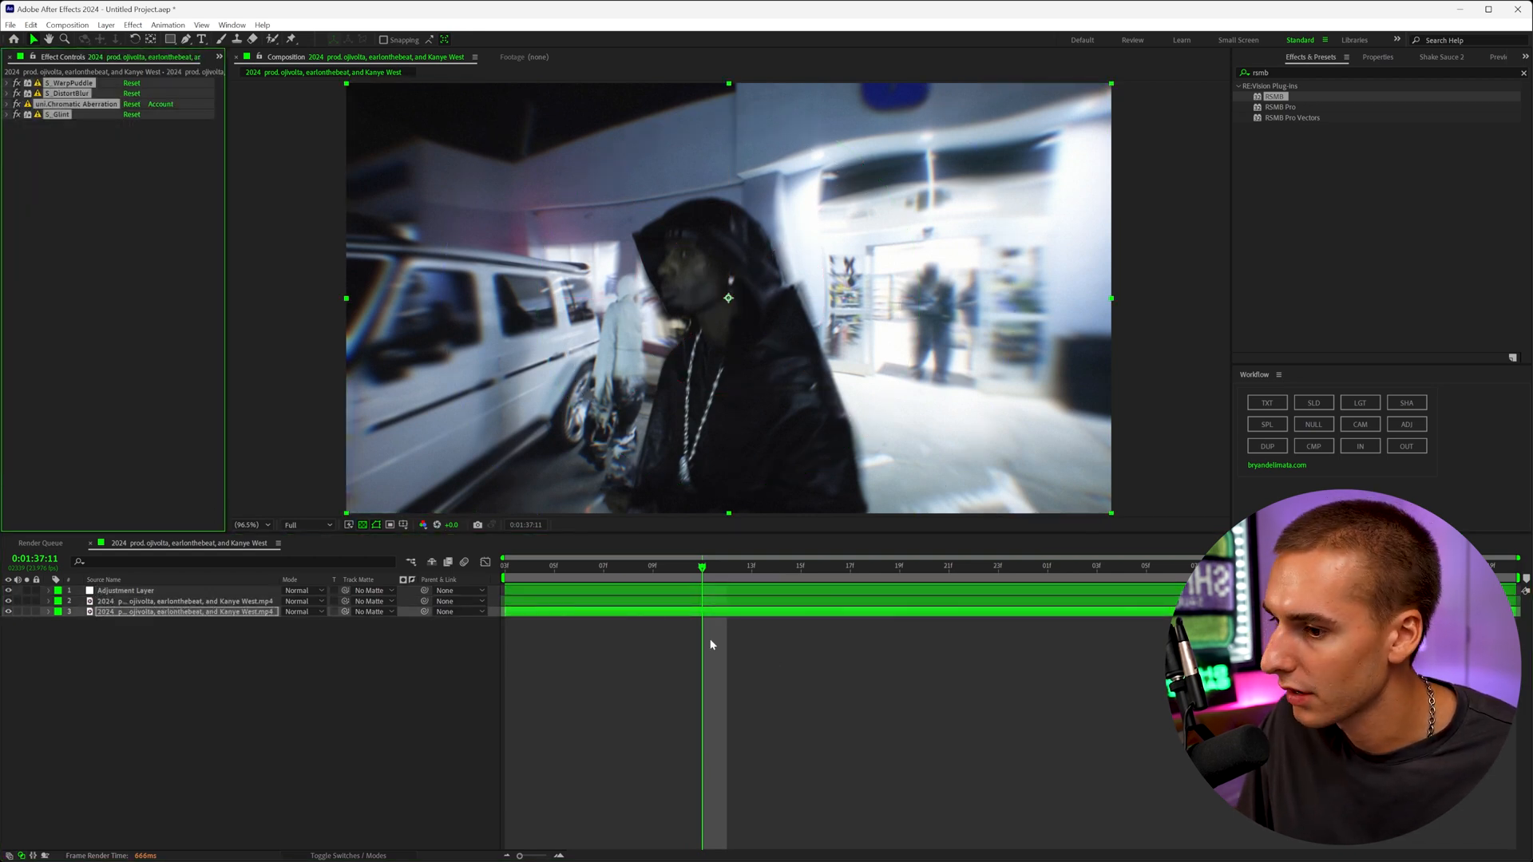
pyautogui.click(183, 601)
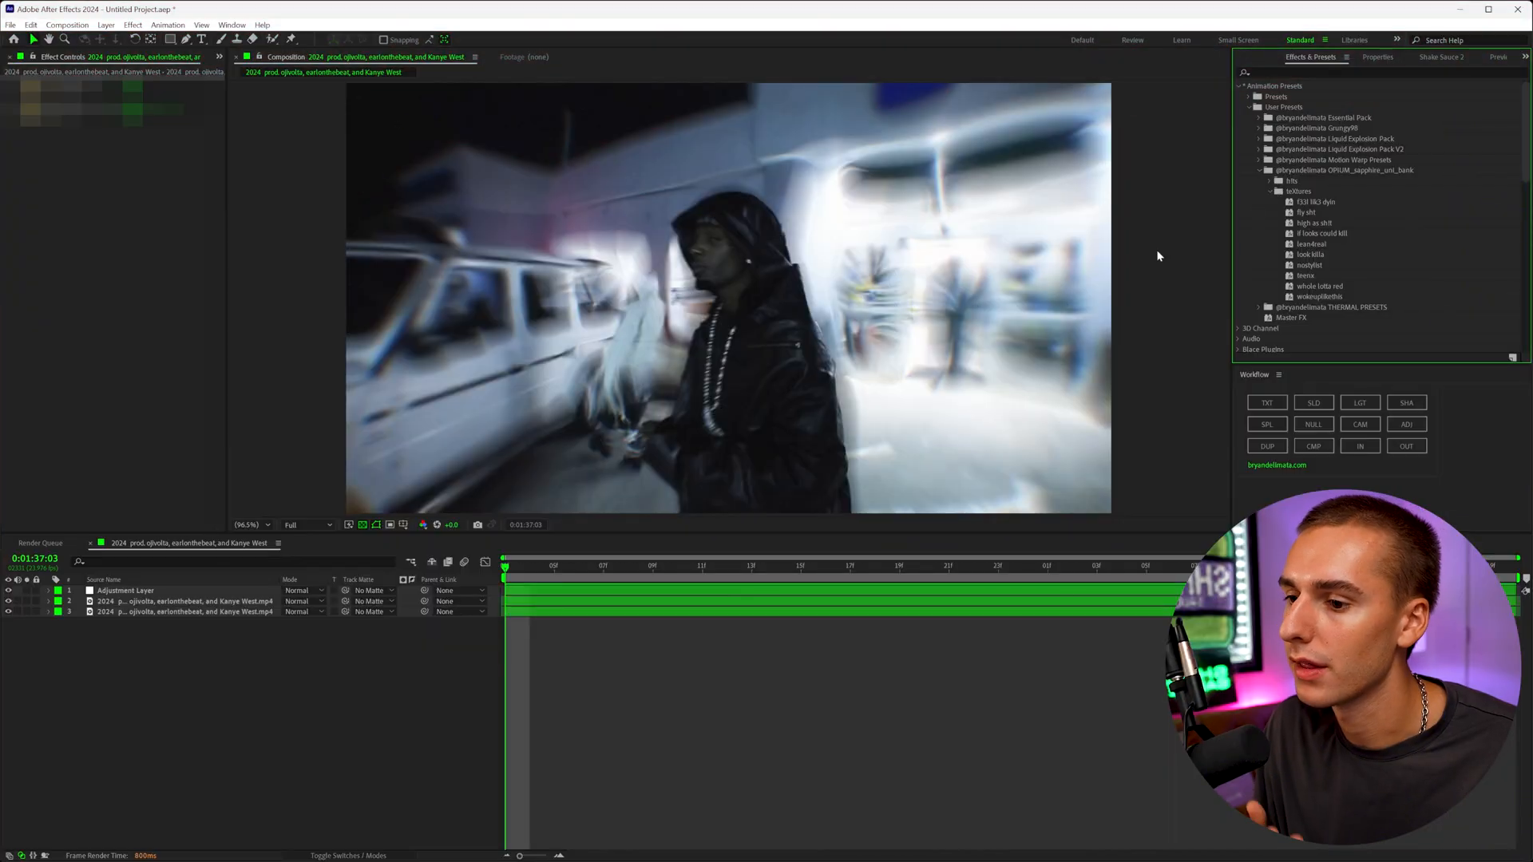
# Collapse the Textures preset folder and expand the neighbouring user preset subfolder.
pyautogui.click(185, 611)
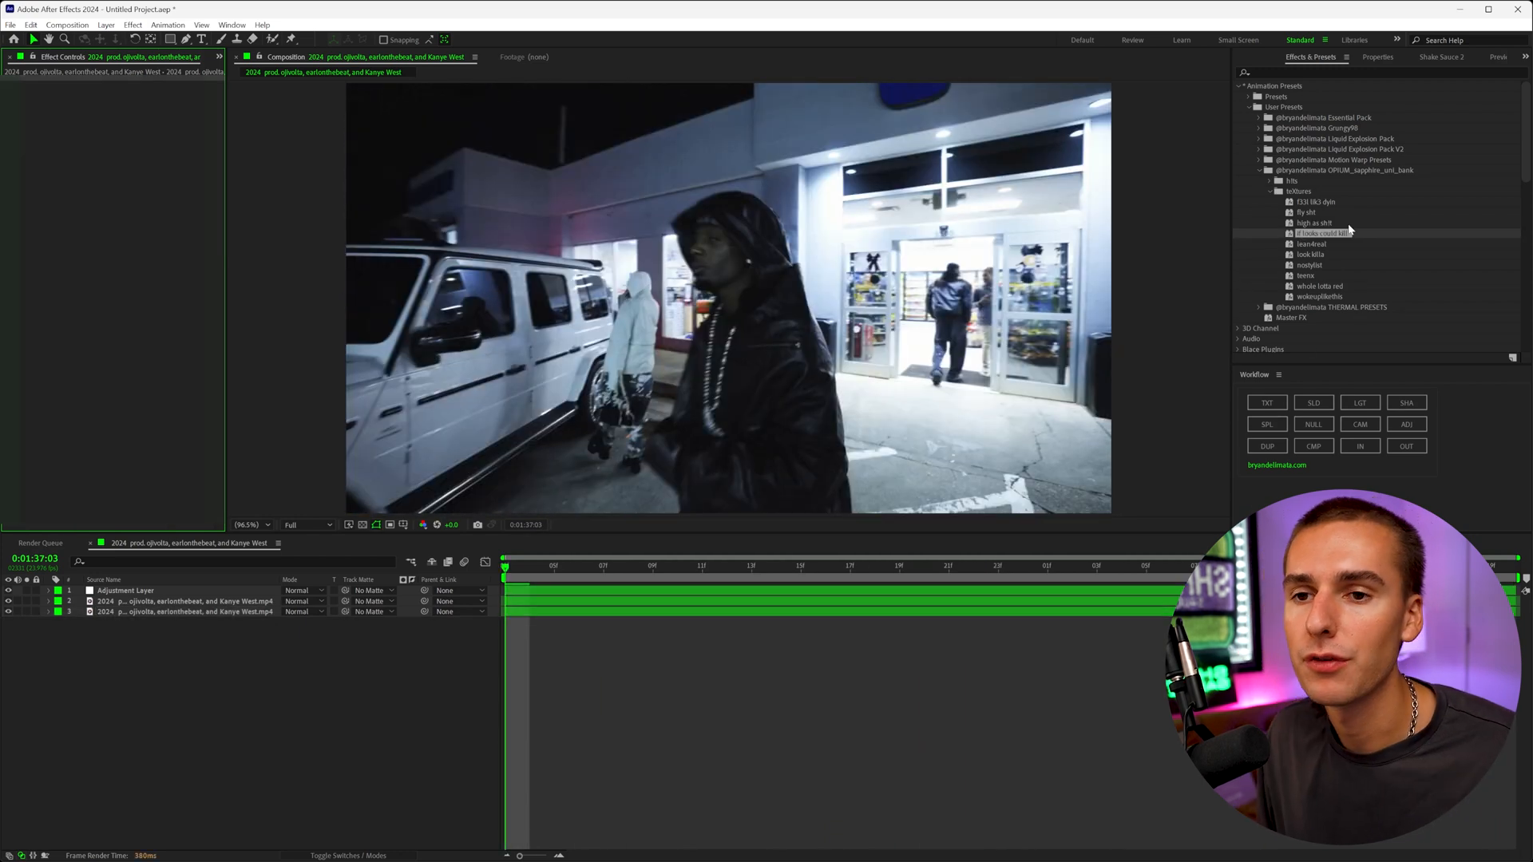
pyautogui.click(1277, 190)
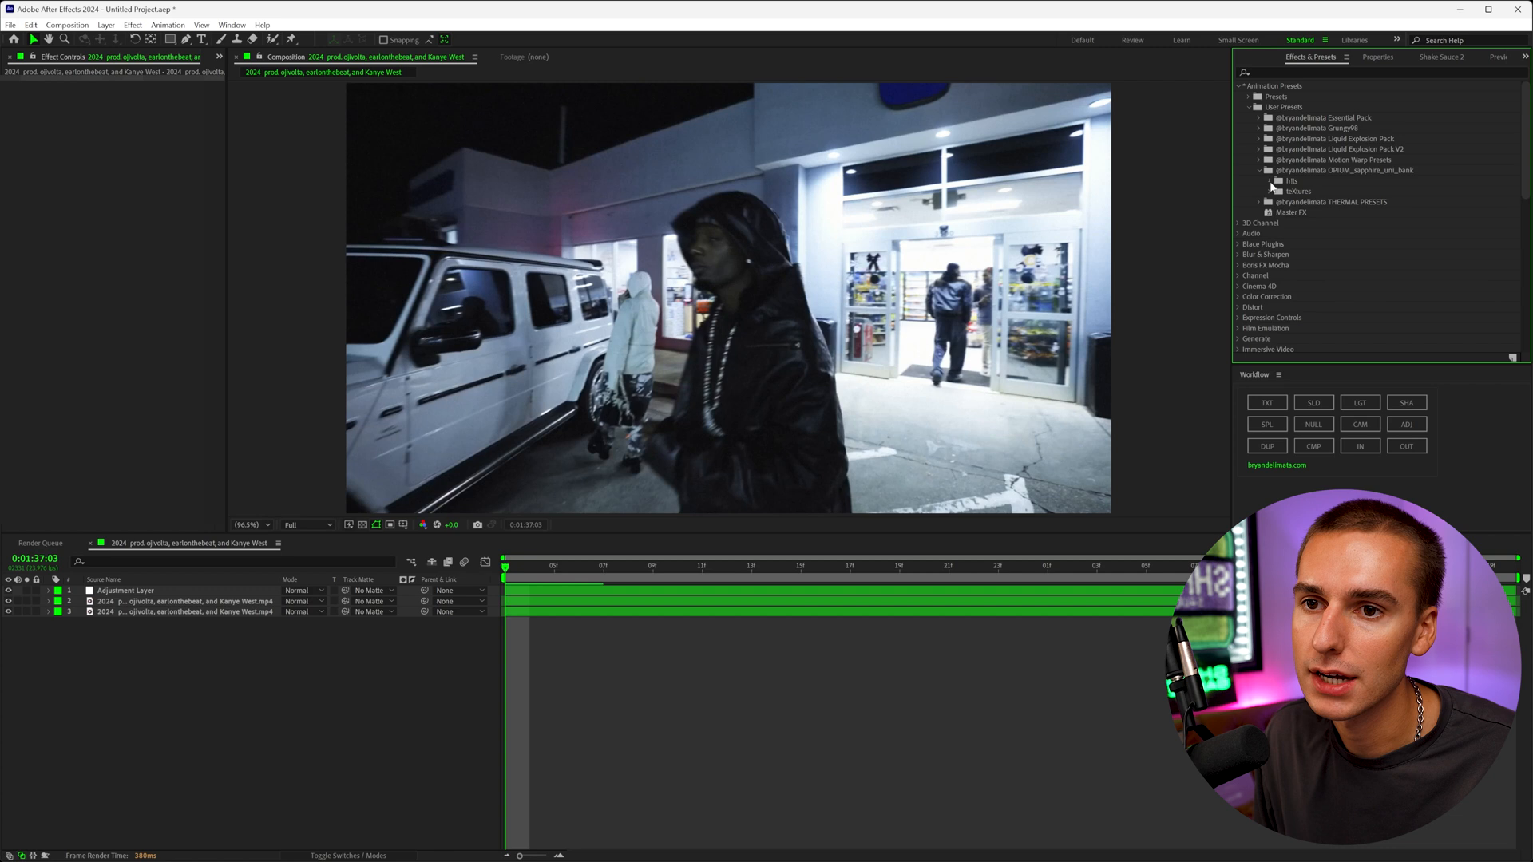
pyautogui.click(1276, 181)
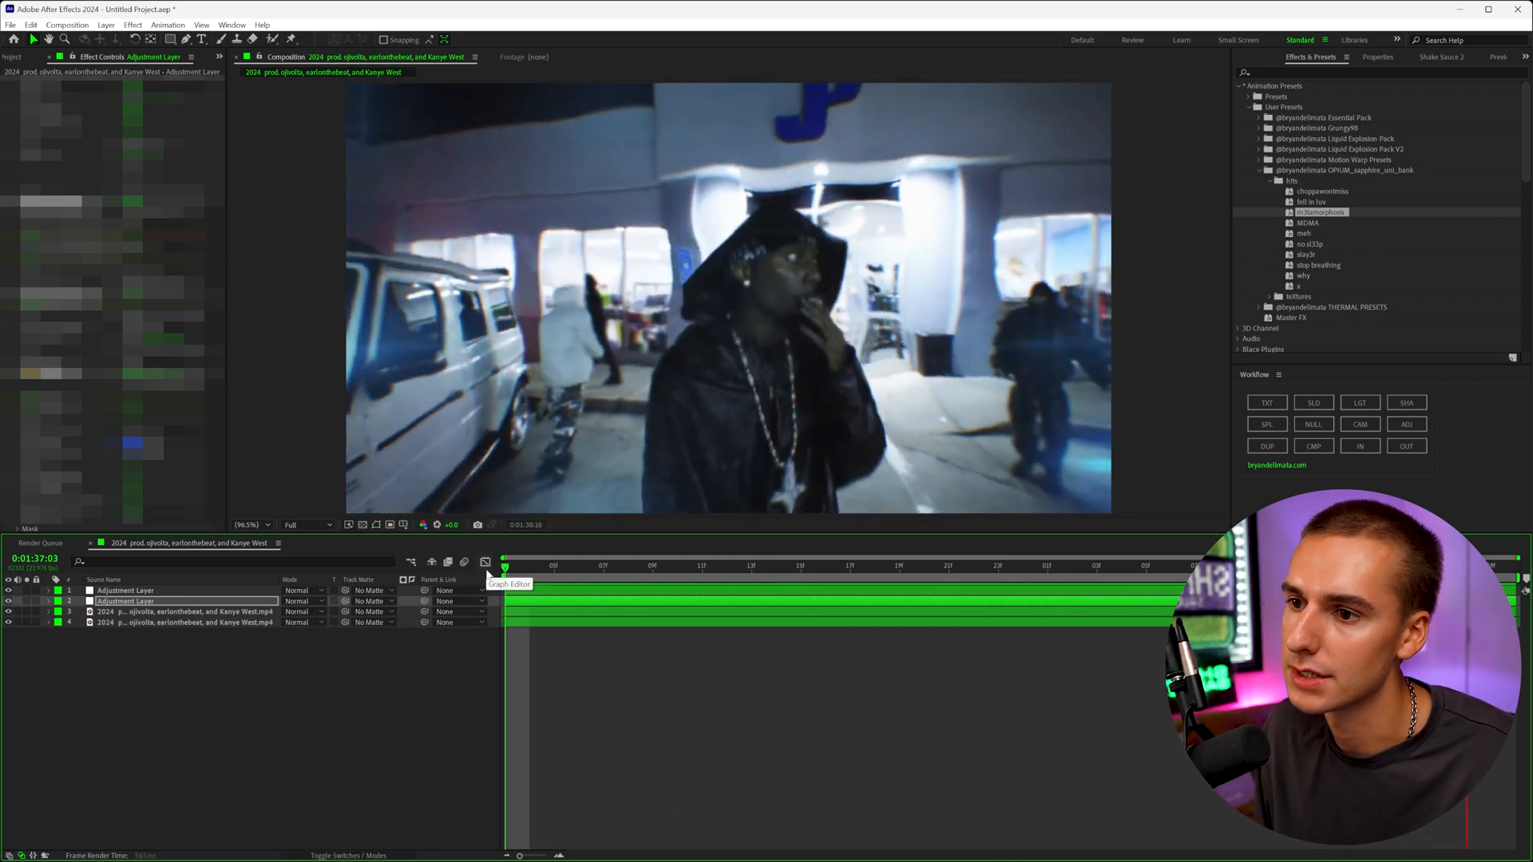
# Scrub the timeline to preview the liquid-distortion preset on the second adjustment layer.
pyautogui.click(640, 563)
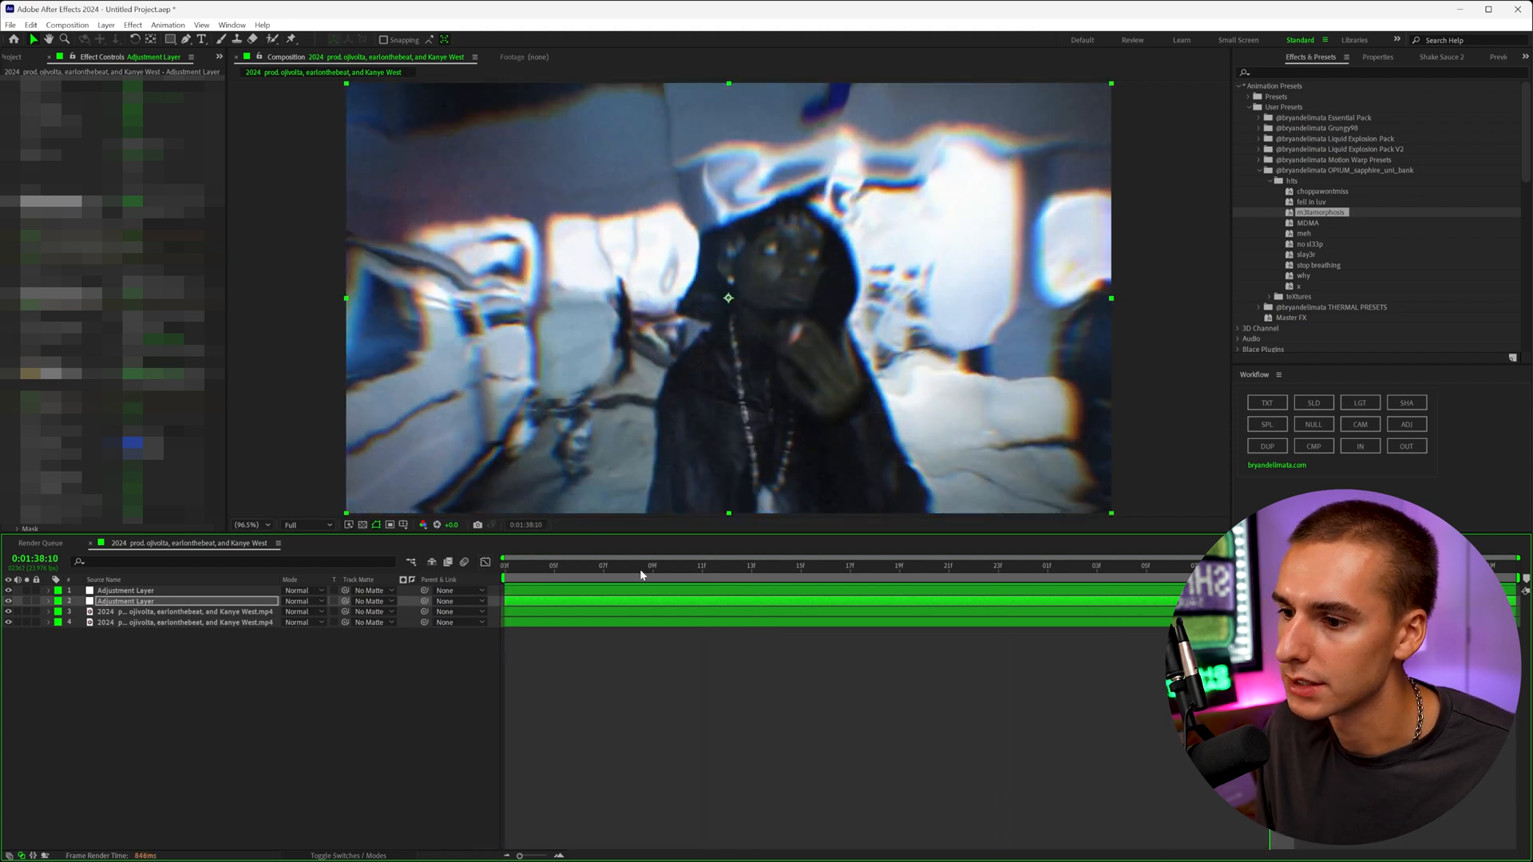